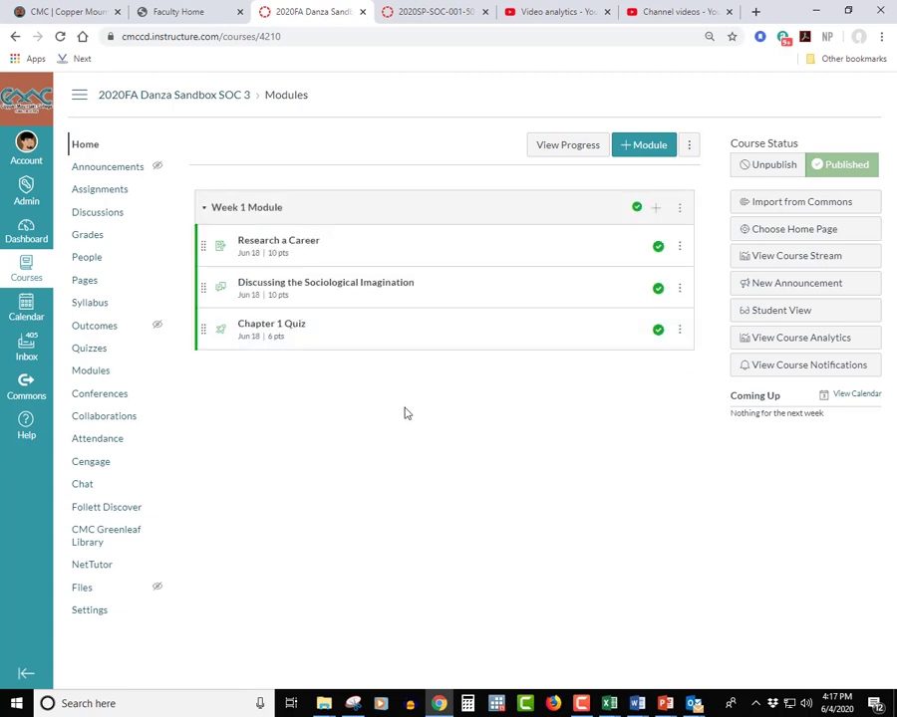
mouse_move(618, 394)
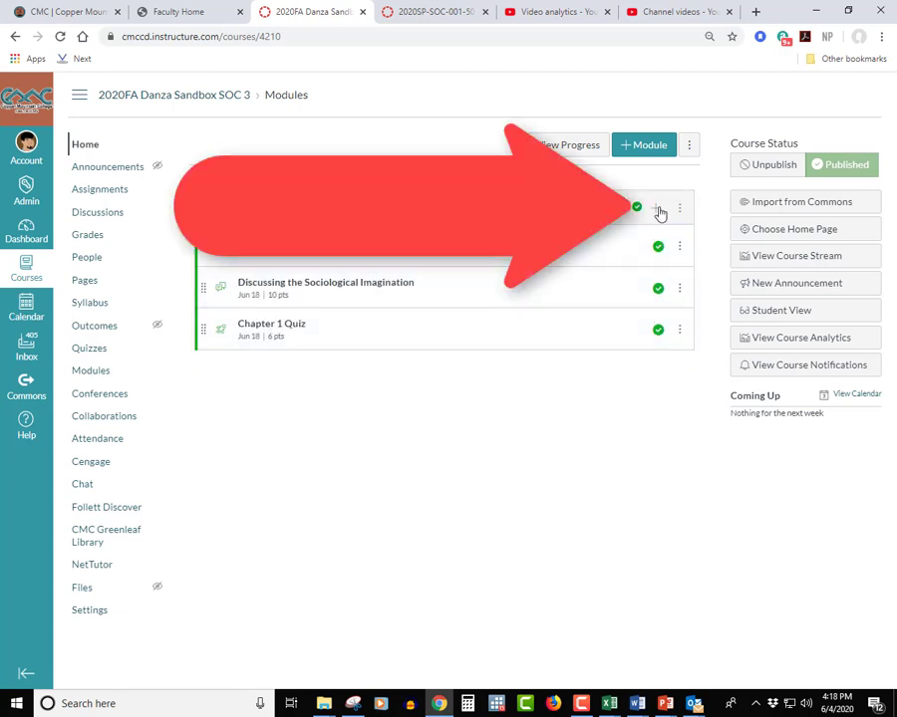
Start adding a new item to the Week 1 Module and pick its type
click(660, 209)
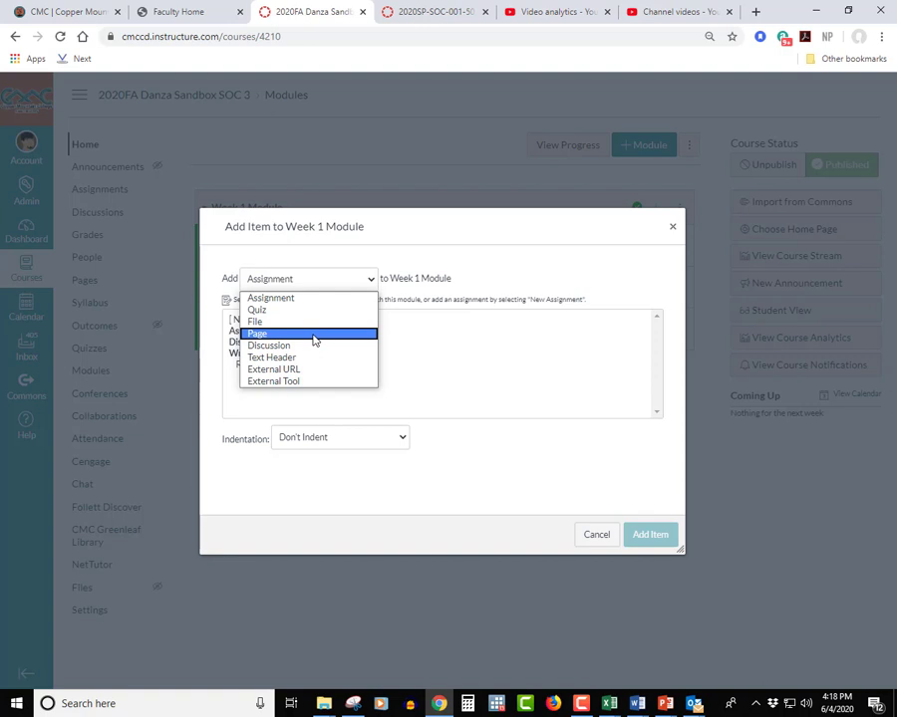
Add a brand-new page named 'Week 1 Objectives' to the Week 1 Module
click(257, 333)
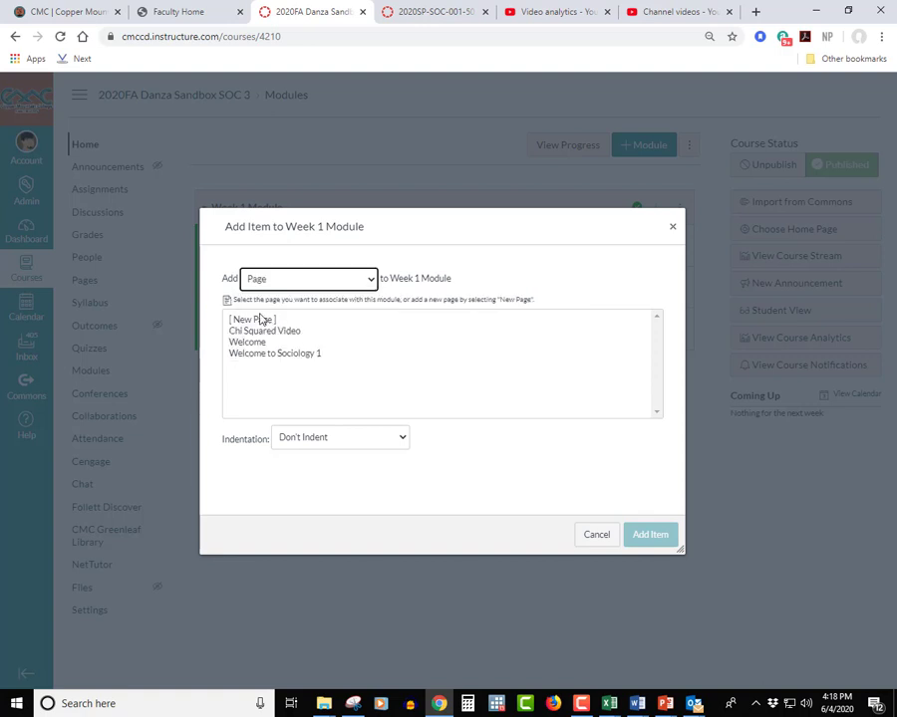
click(252, 319)
text(Week 1)
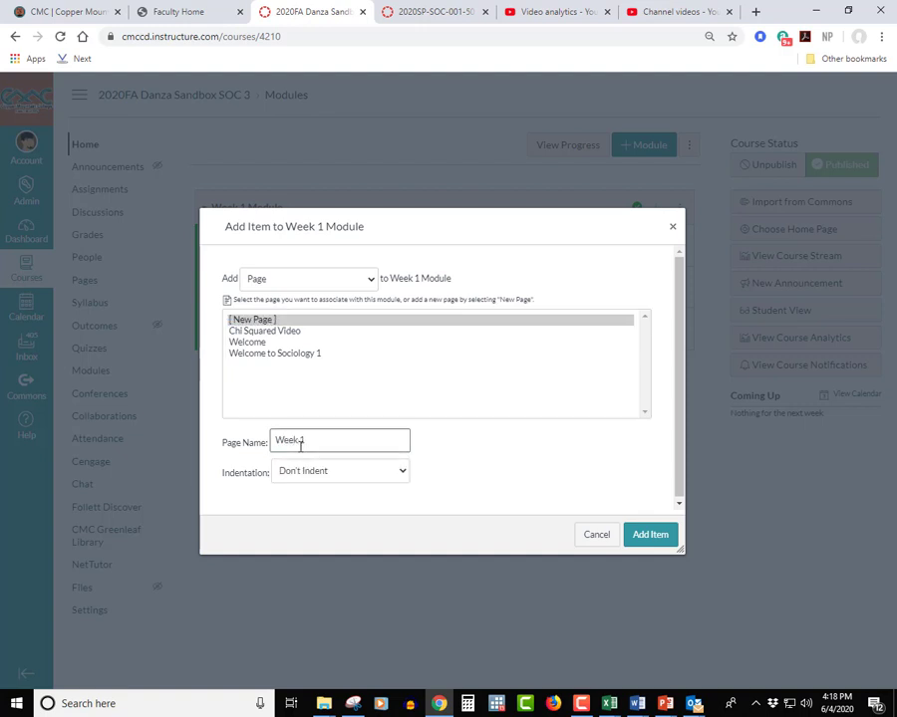
text(O)
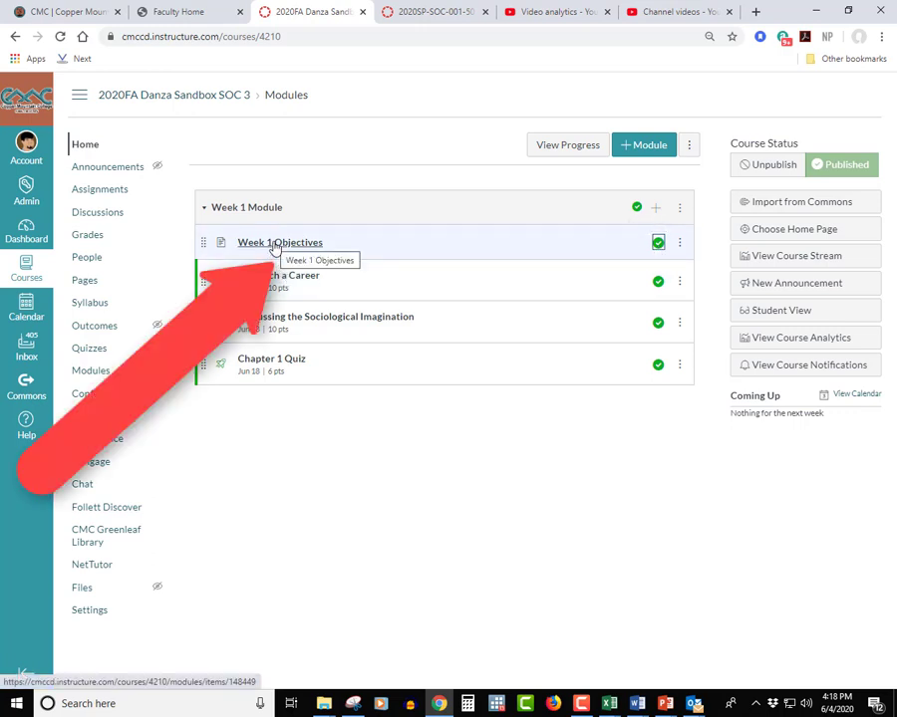
Open the Week 1 Objectives page in edit mode
click(279, 242)
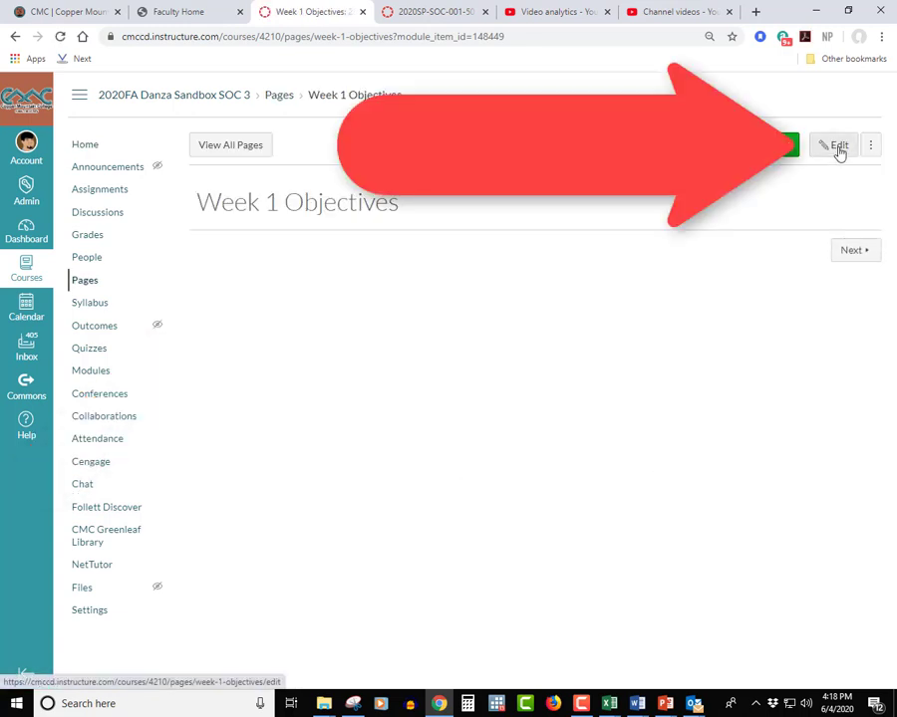
click(837, 145)
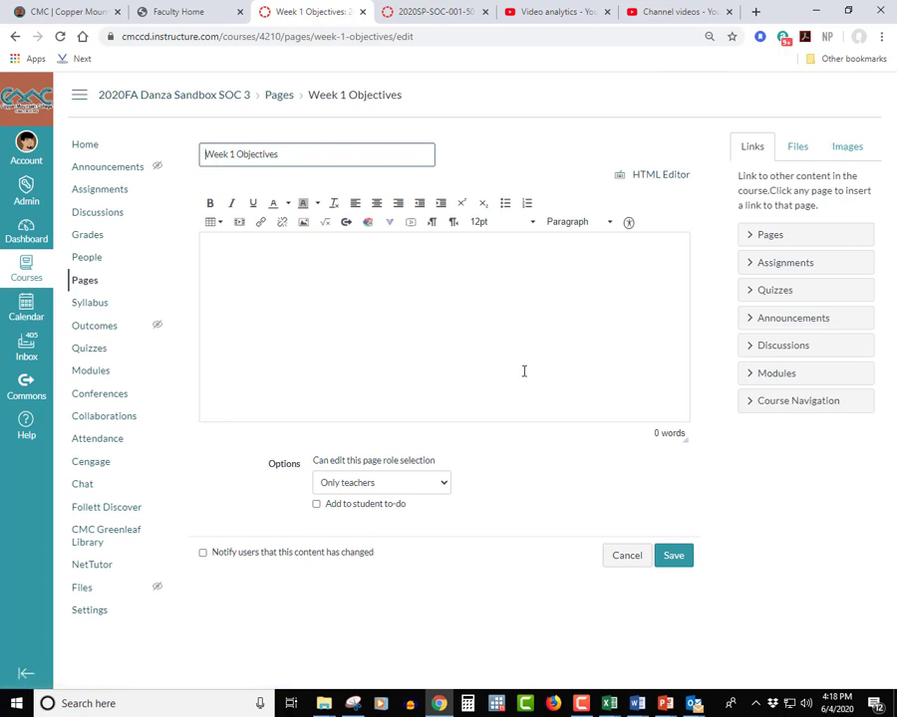
mouse_move(621, 629)
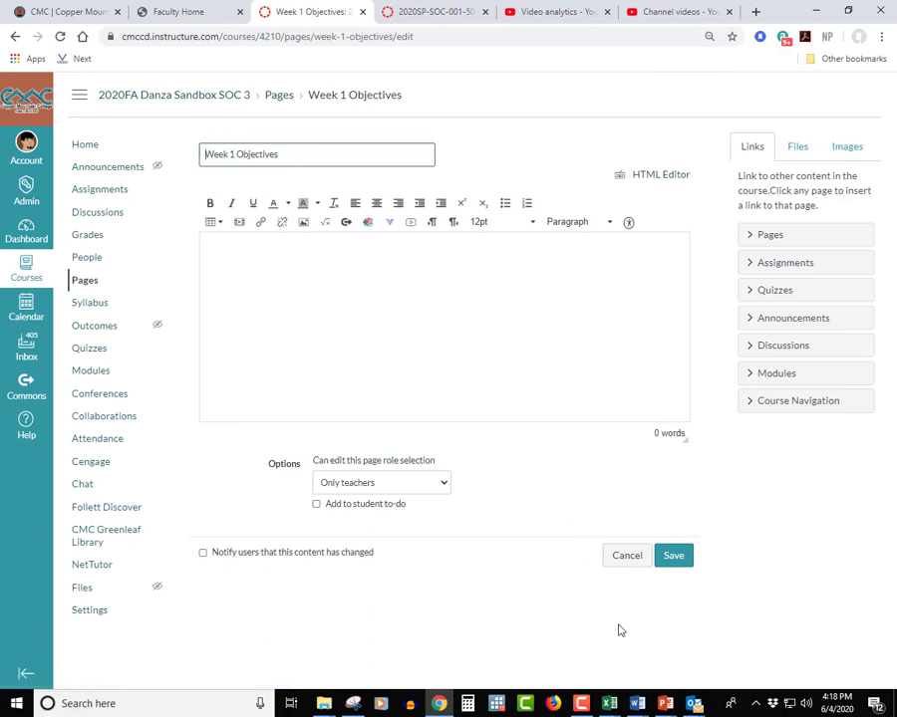
mouse_move(636, 704)
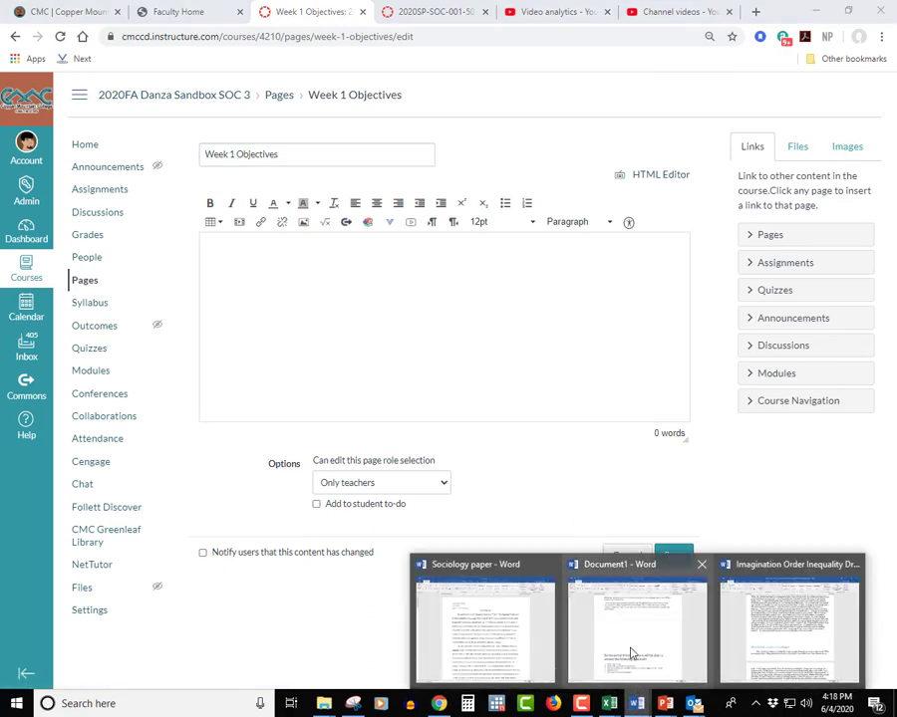
Copy the five numbered objective questions from Word's Document1 into the page body
click(637, 628)
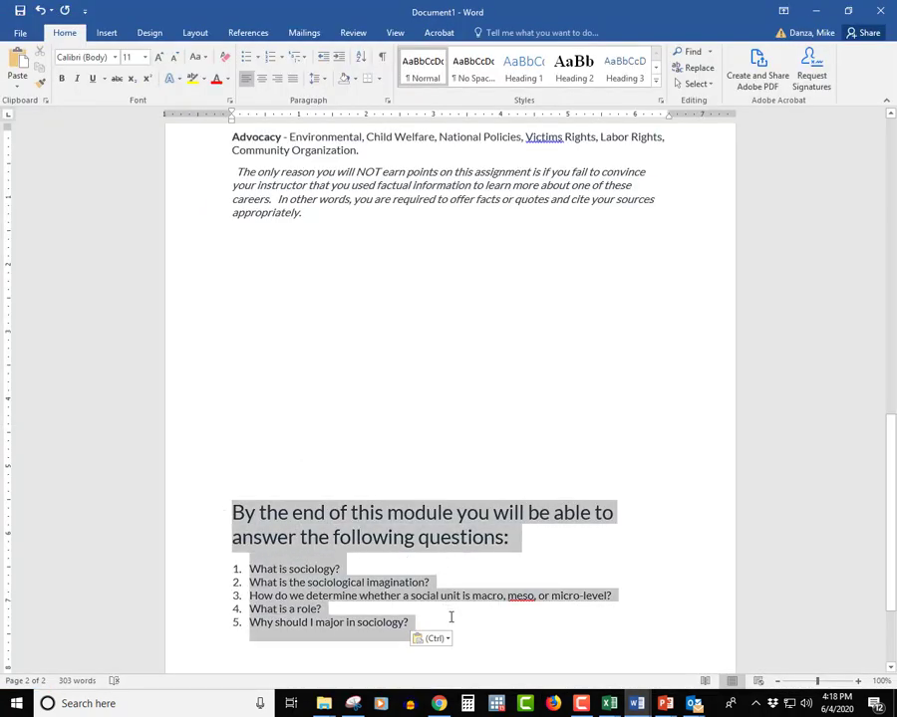
right_click(450, 616)
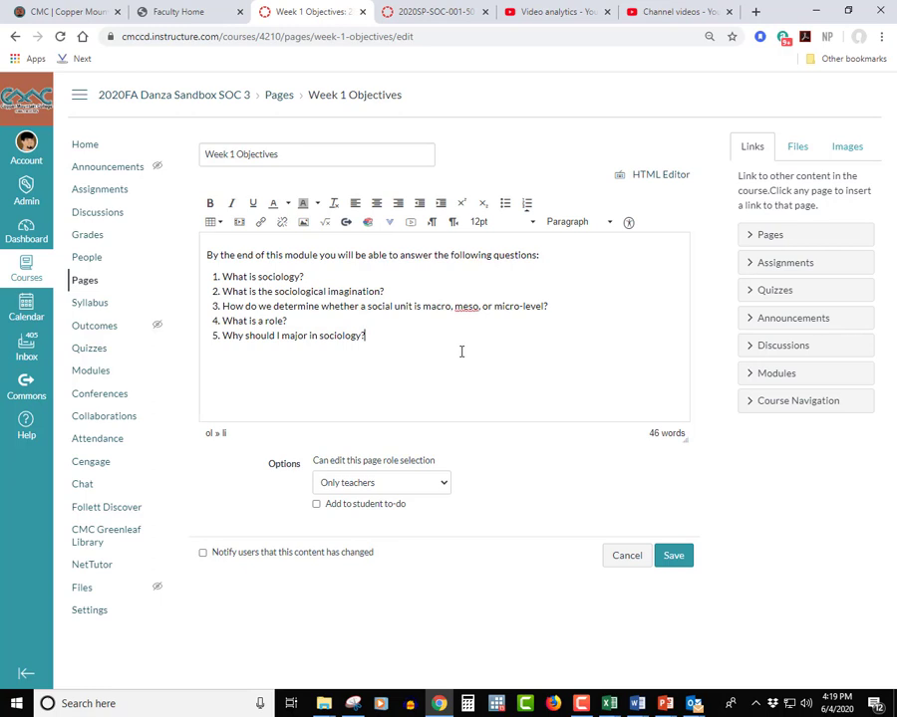
mouse_move(553, 515)
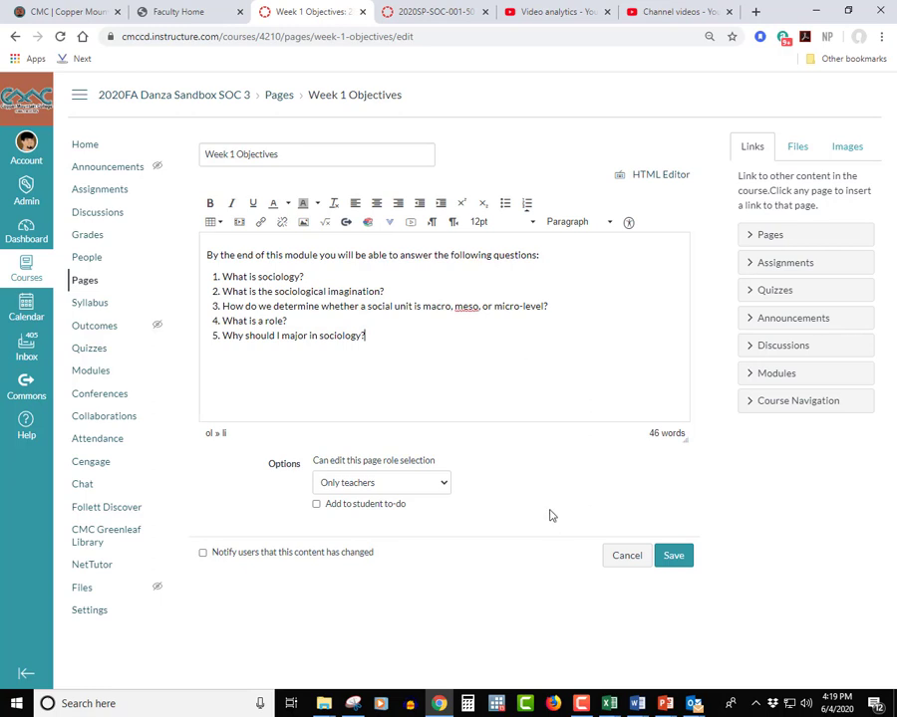
Save the Week 1 Objectives page and go back to the course Modules list
click(673, 555)
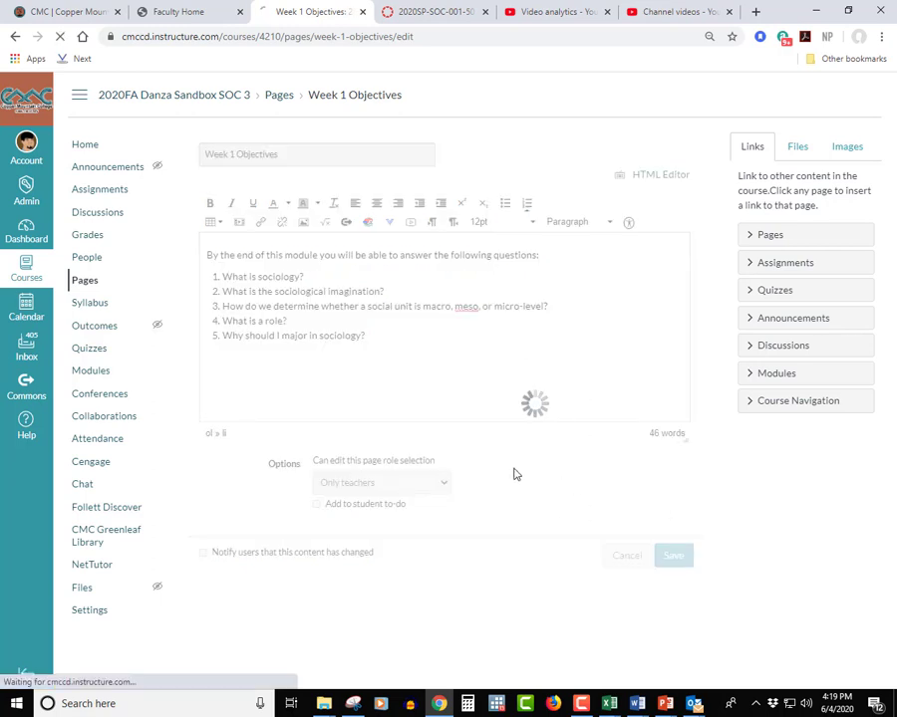
click(672, 555)
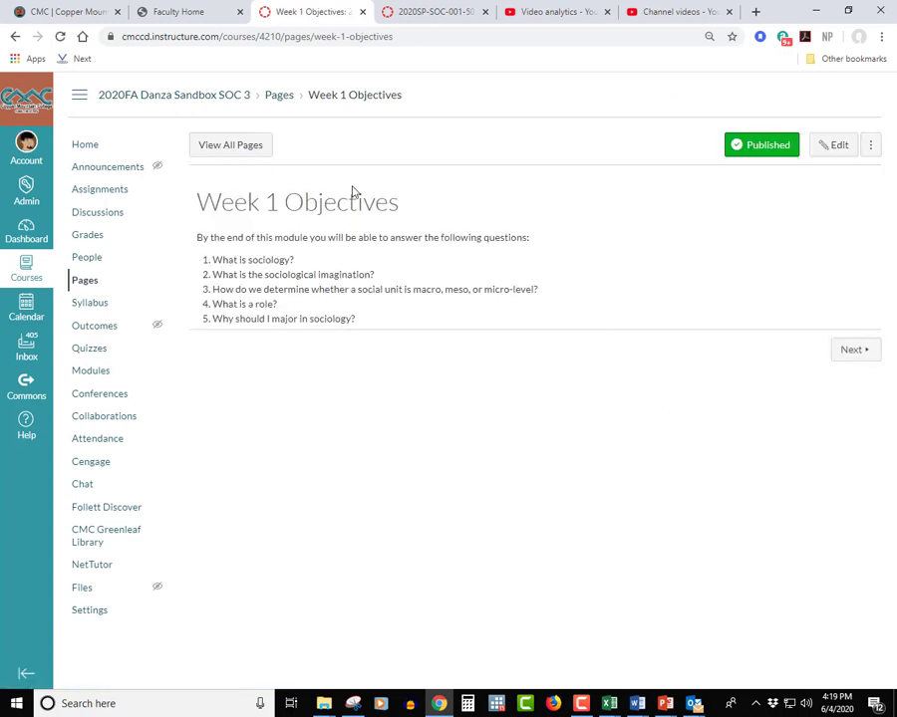
mouse_move(431, 327)
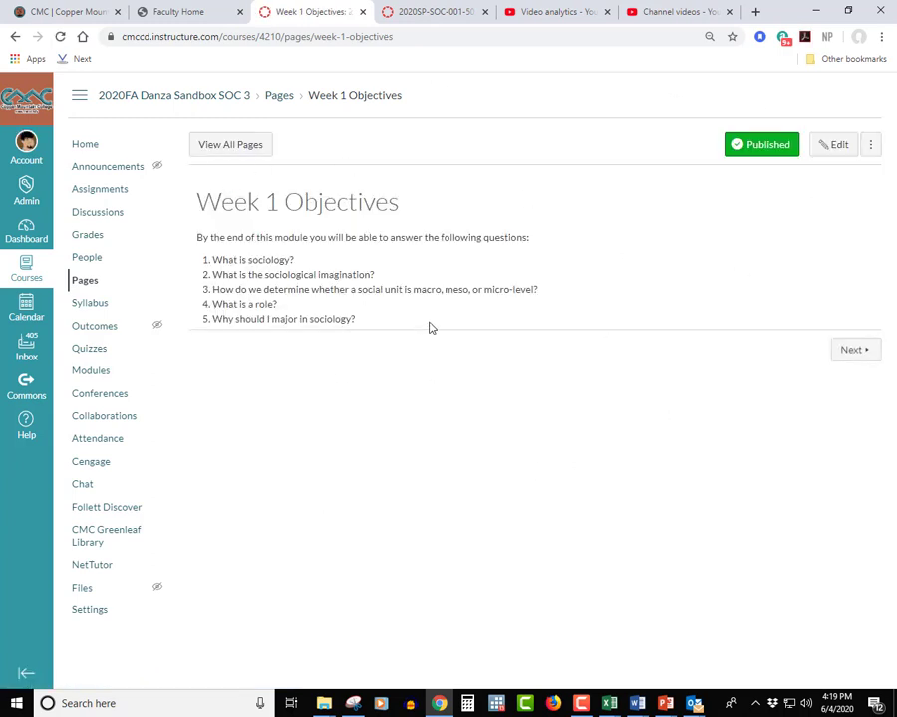
mouse_move(154, 401)
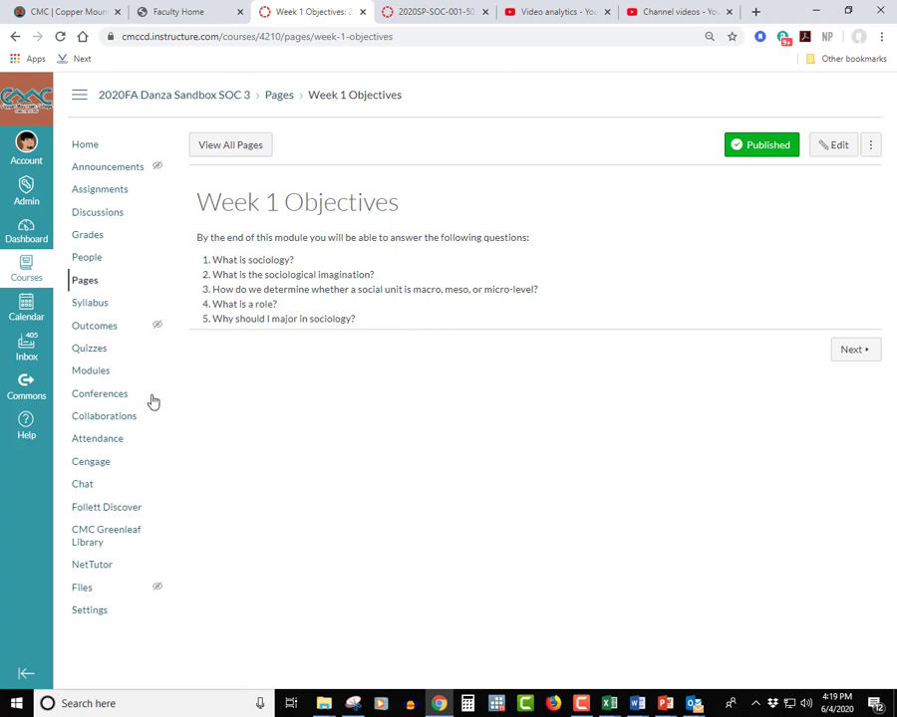
click(91, 371)
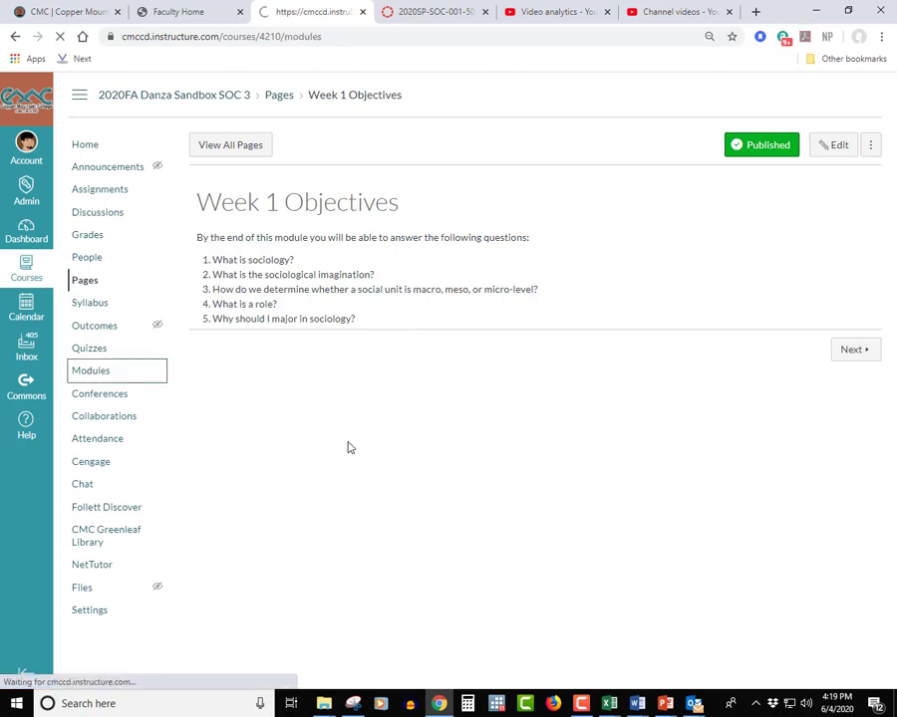
click(91, 369)
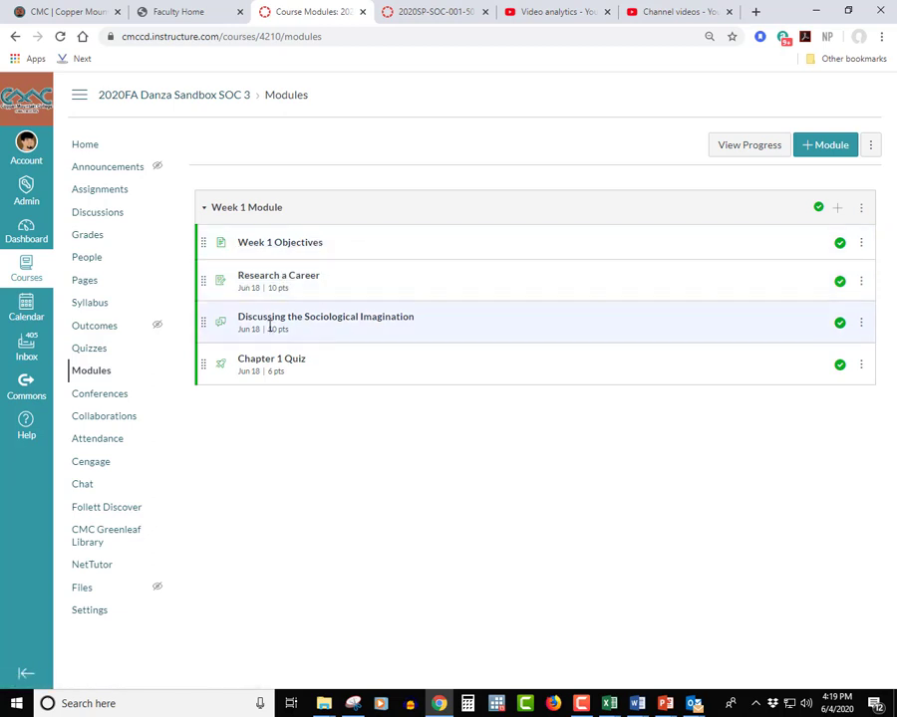
mouse_move(364, 415)
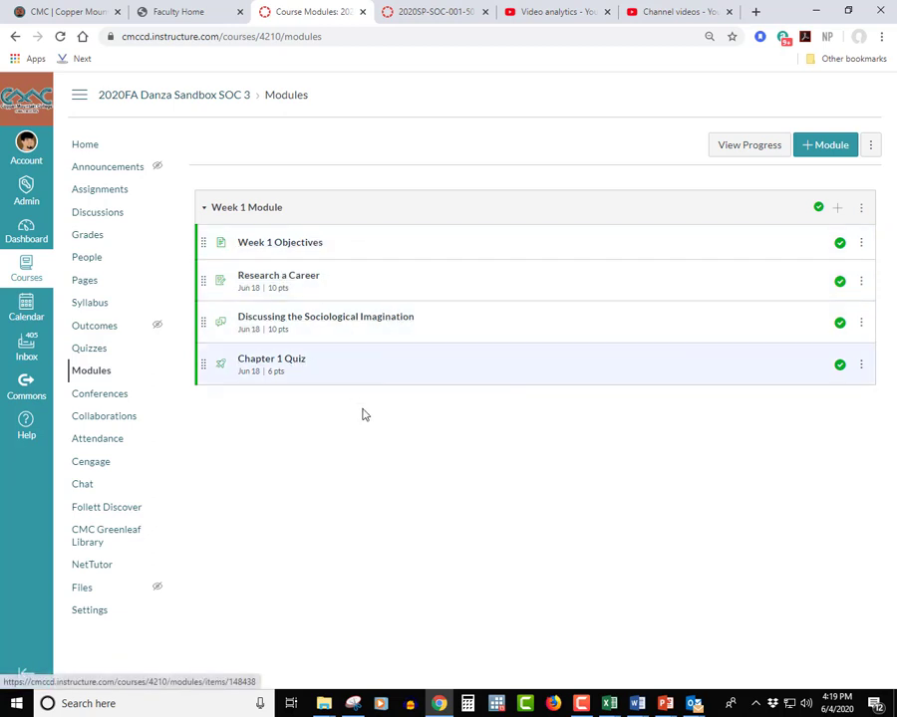
mouse_move(378, 427)
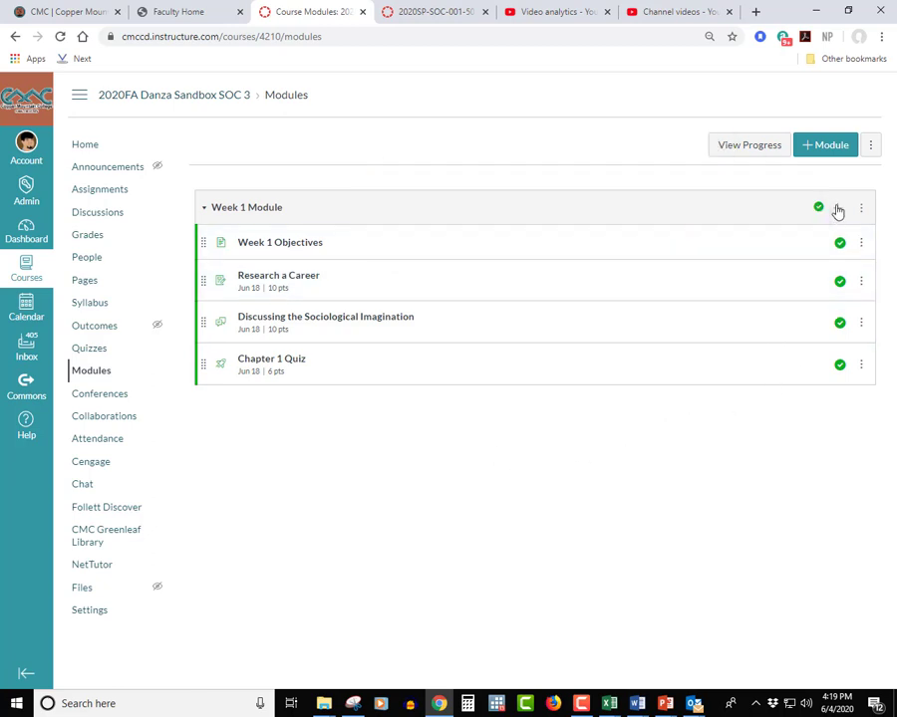
Add a new published page named 'Week 1 Lecture' to the Week 1 Module
click(838, 207)
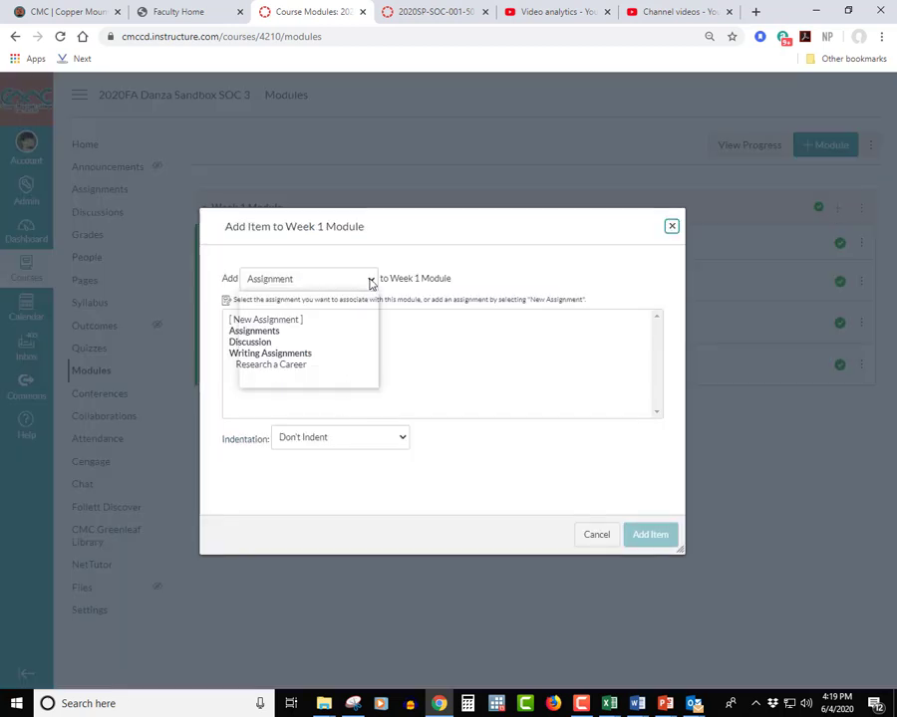
click(371, 278)
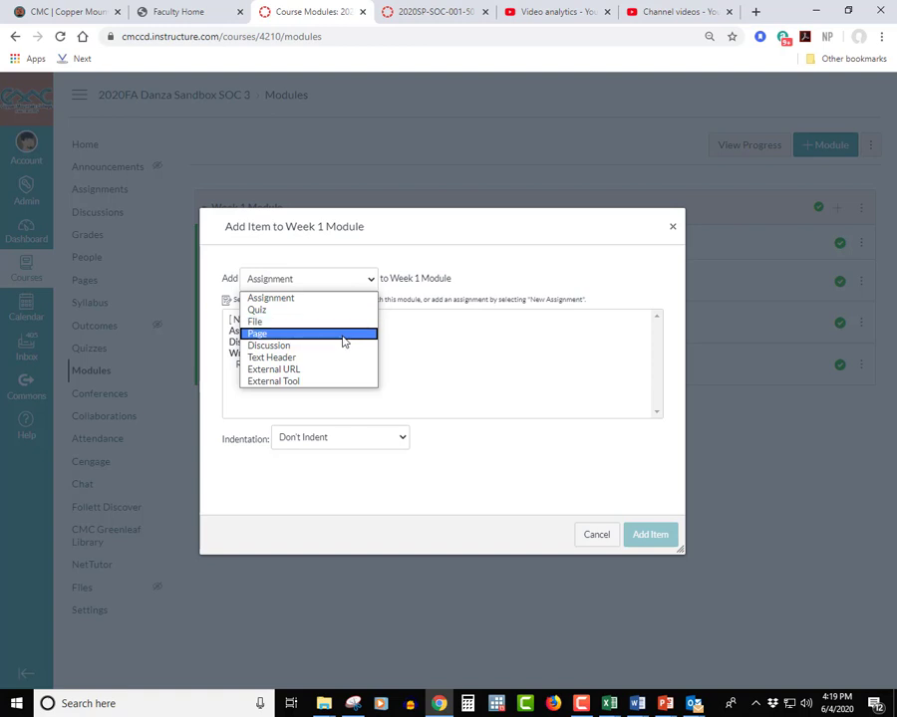
click(257, 333)
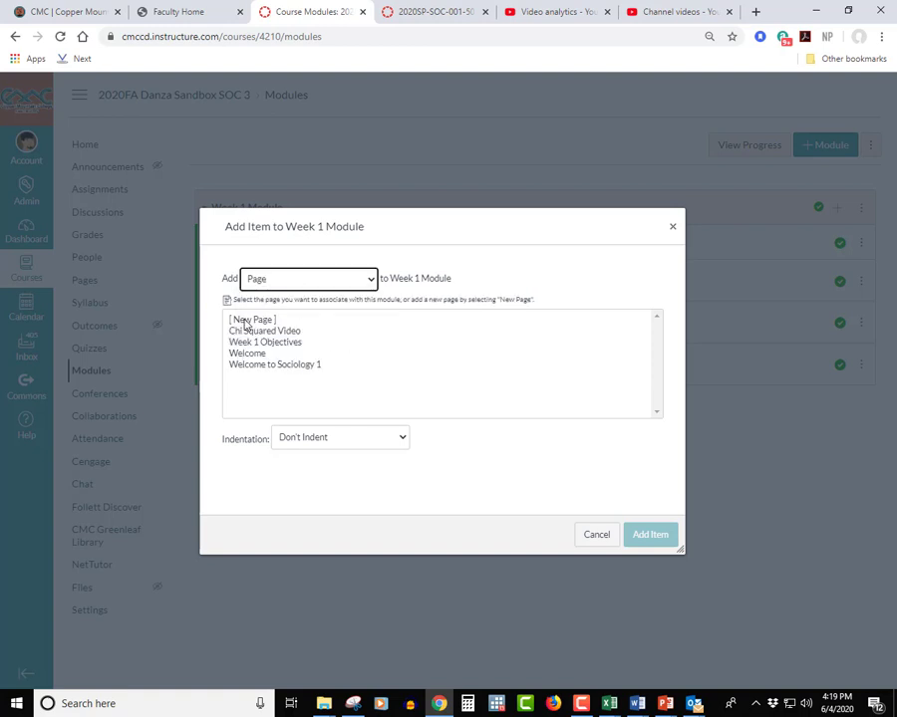
click(253, 319)
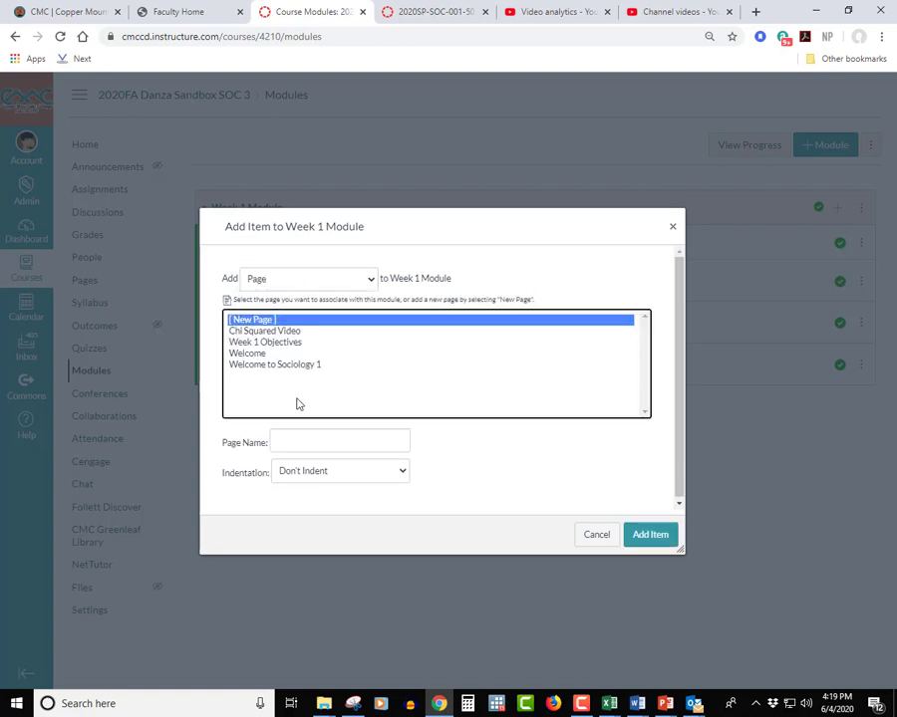
text(W)
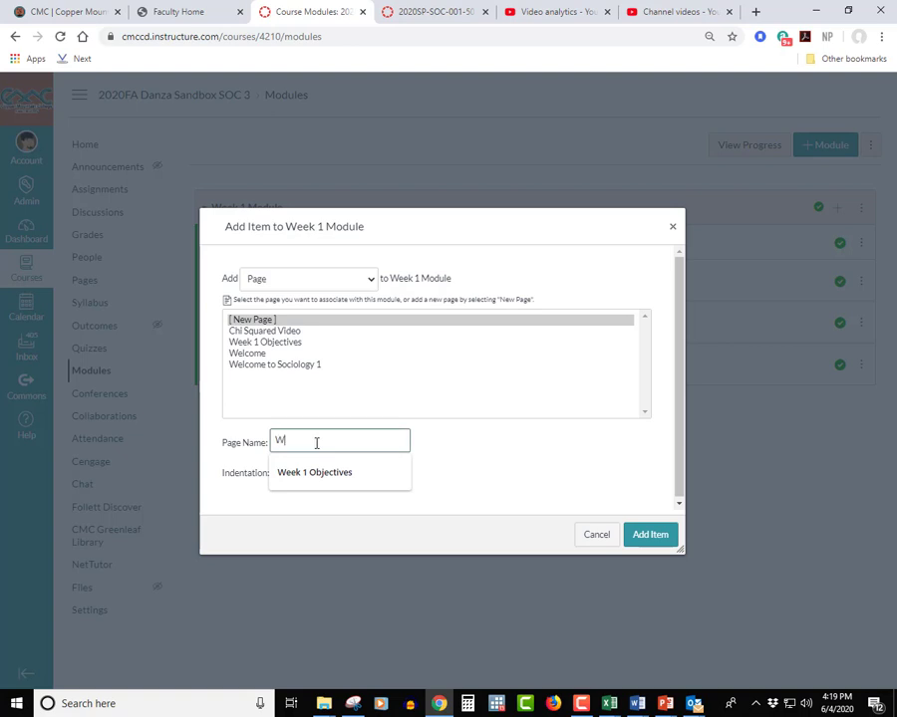
text(Week 1 Lecture)
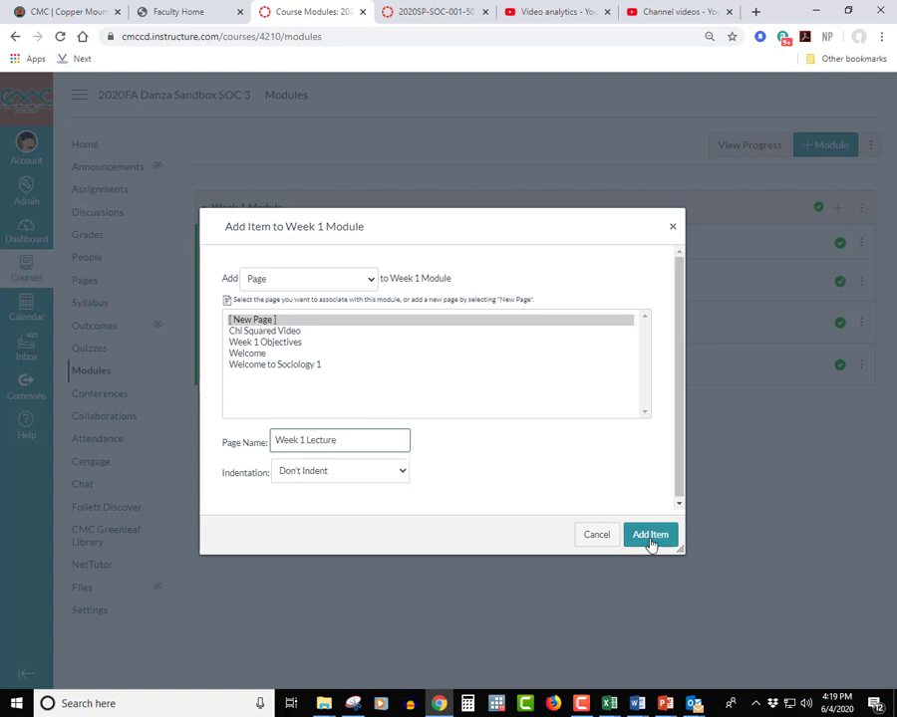
click(650, 536)
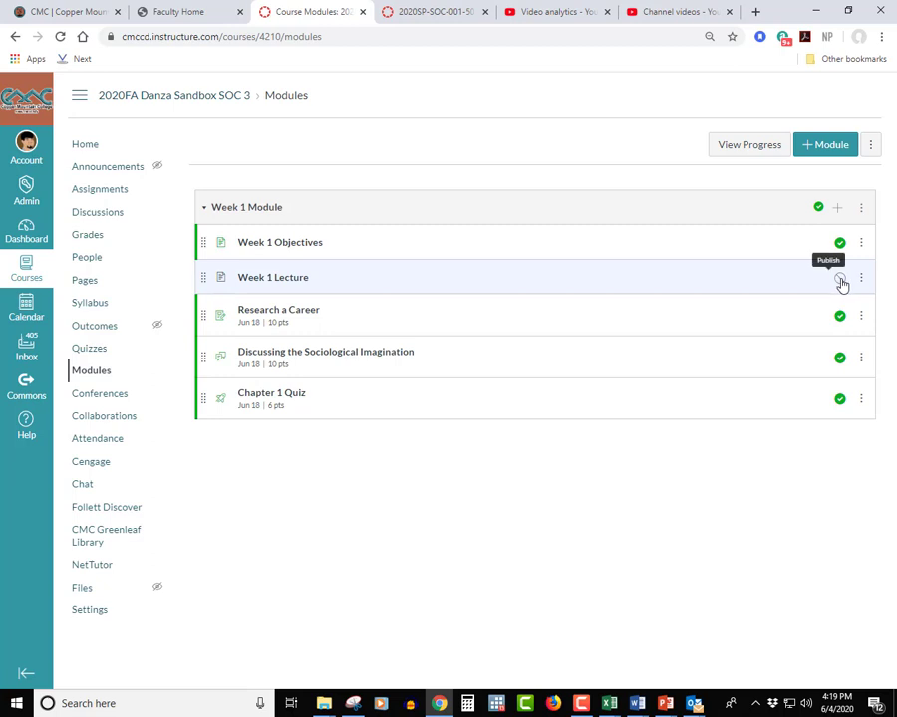
click(840, 277)
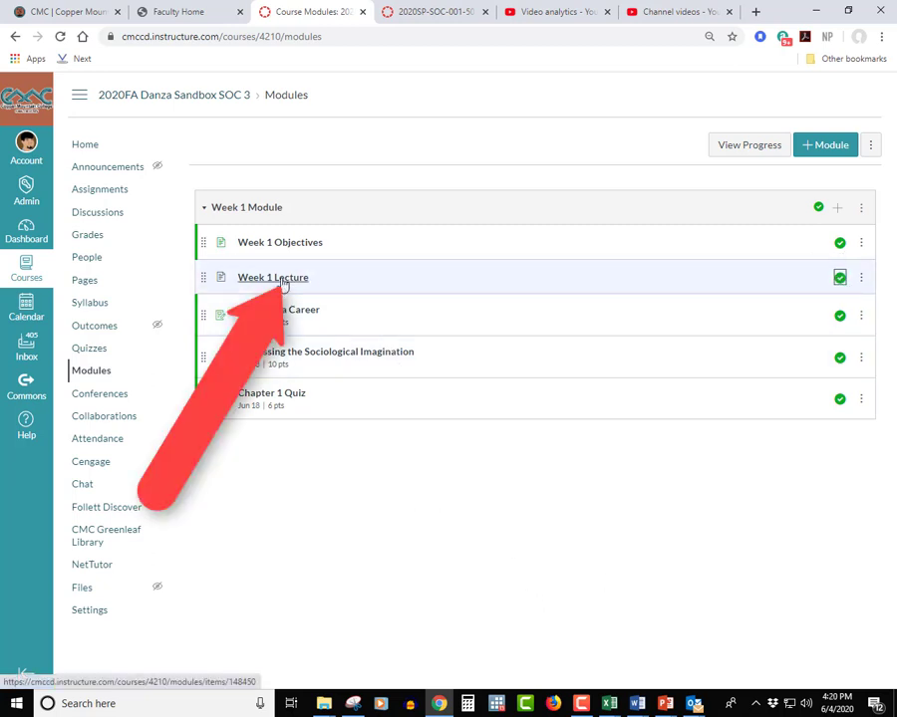
Open Week 1 Lecture in edit mode with the cursor in its empty body
click(273, 277)
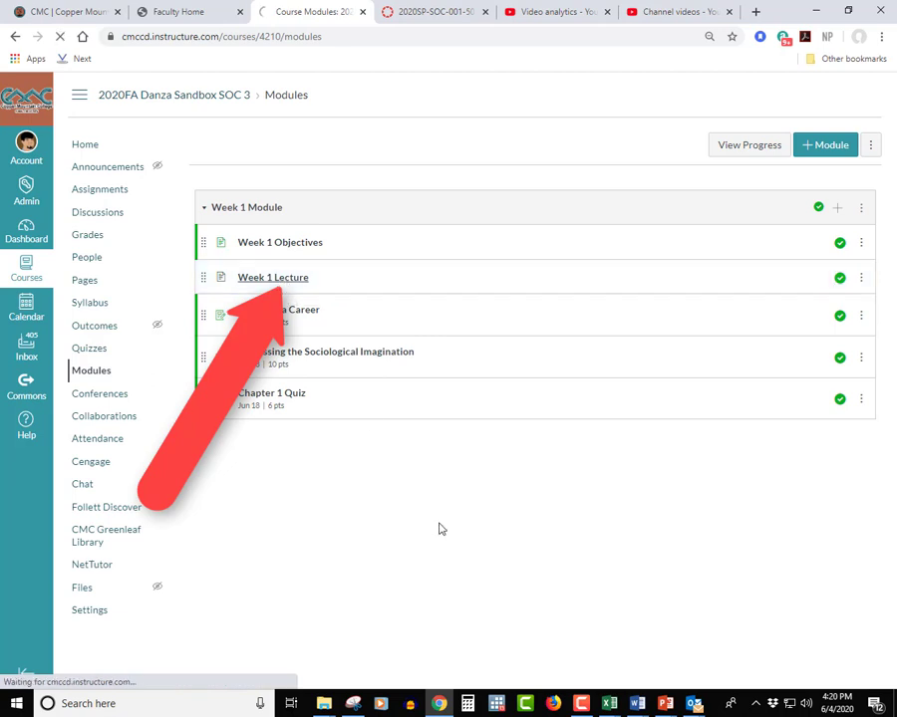
click(273, 277)
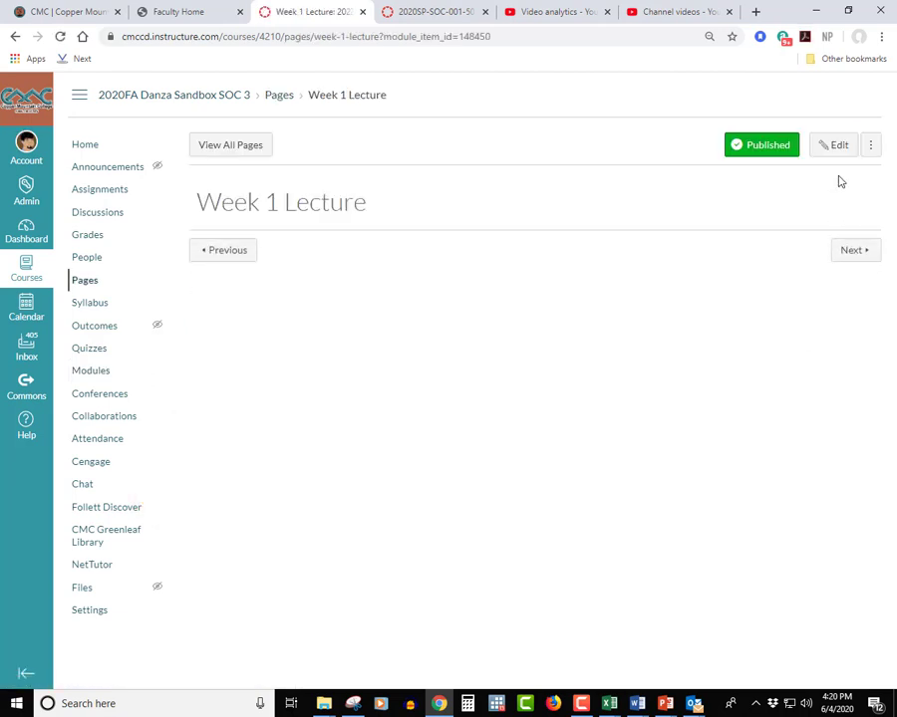
click(834, 145)
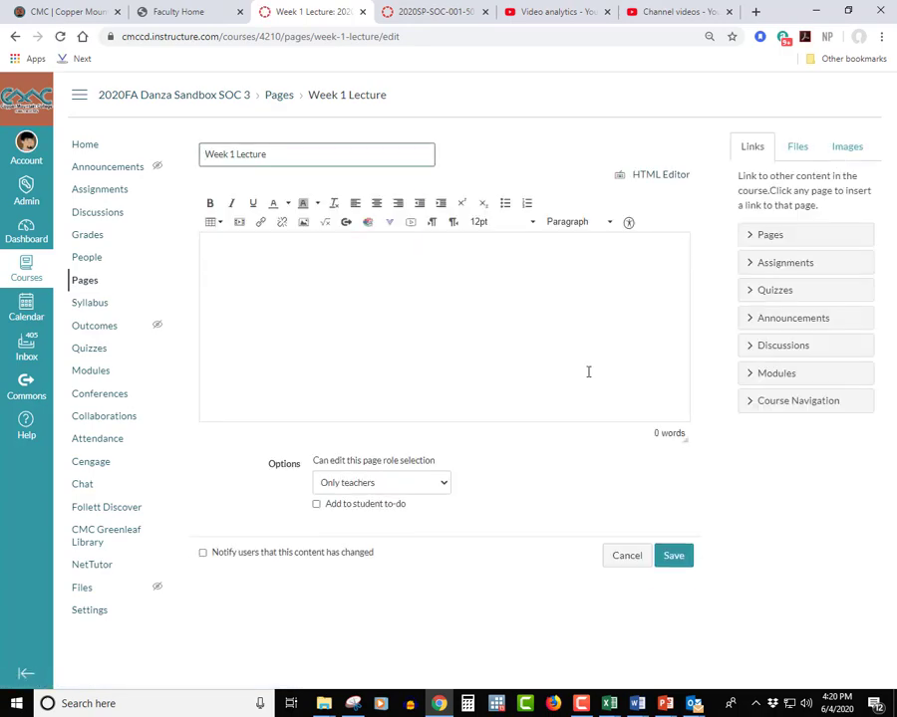
click(636, 703)
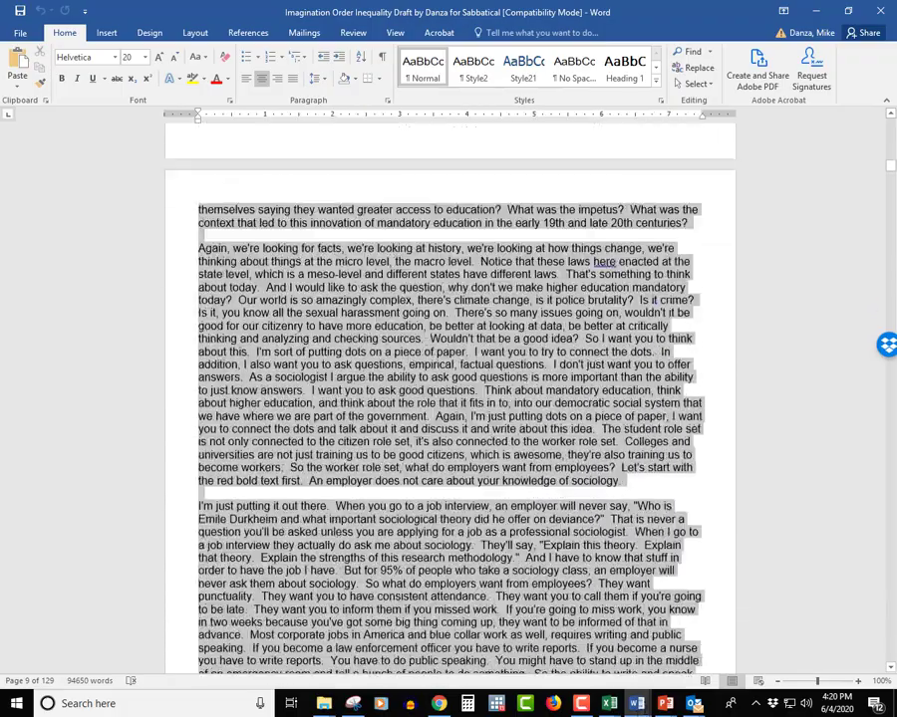
Copy the selected lecture notes from the Word sabbatical draft
scroll(down, 3)
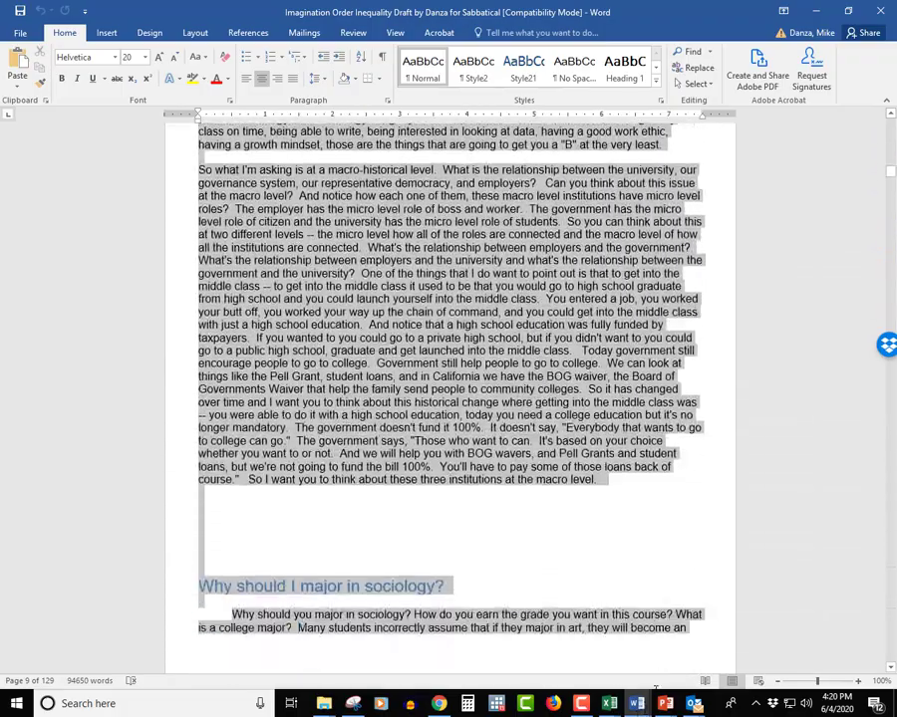
scroll(down, 3)
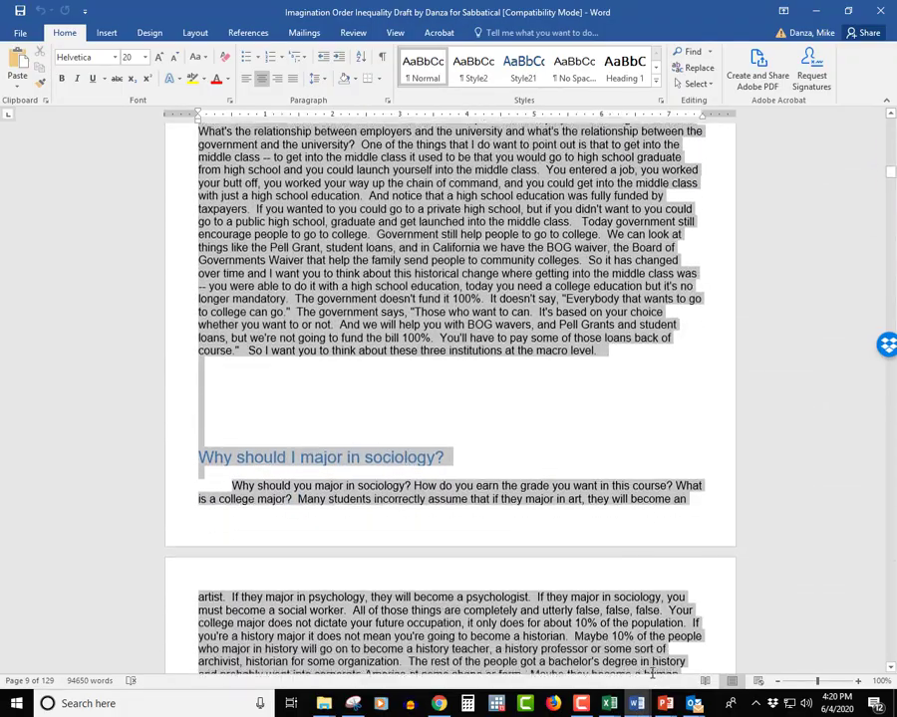
scroll(down, 3)
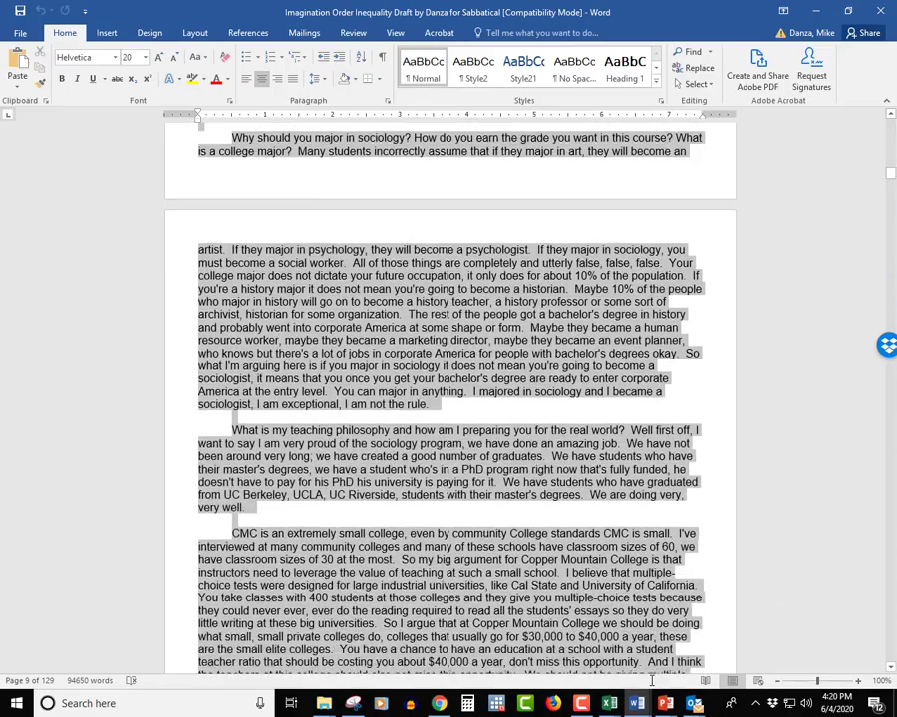
scroll(down, 3)
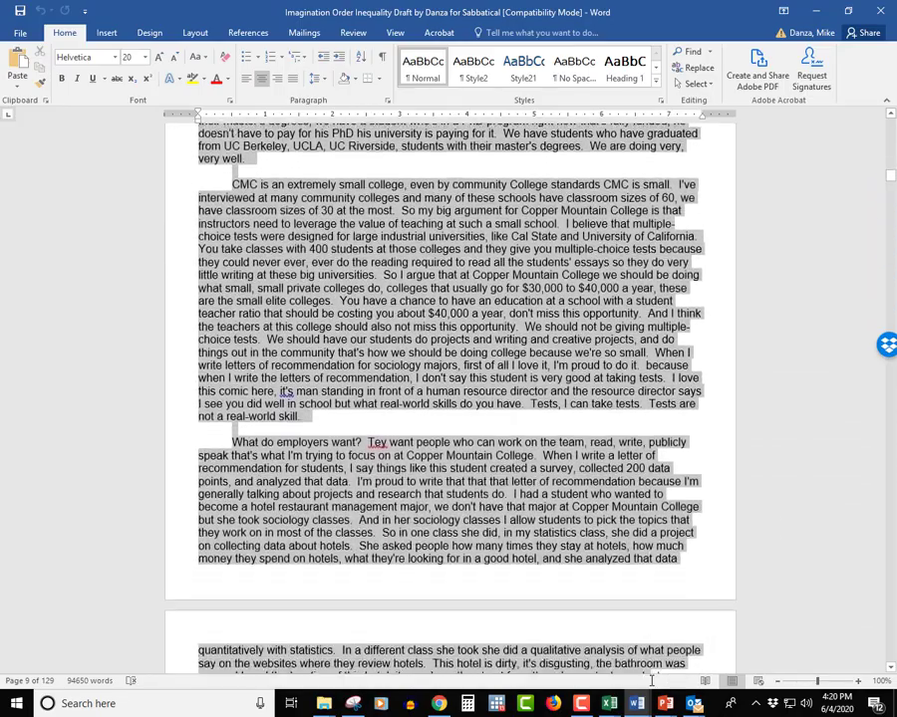
scroll(down, 3)
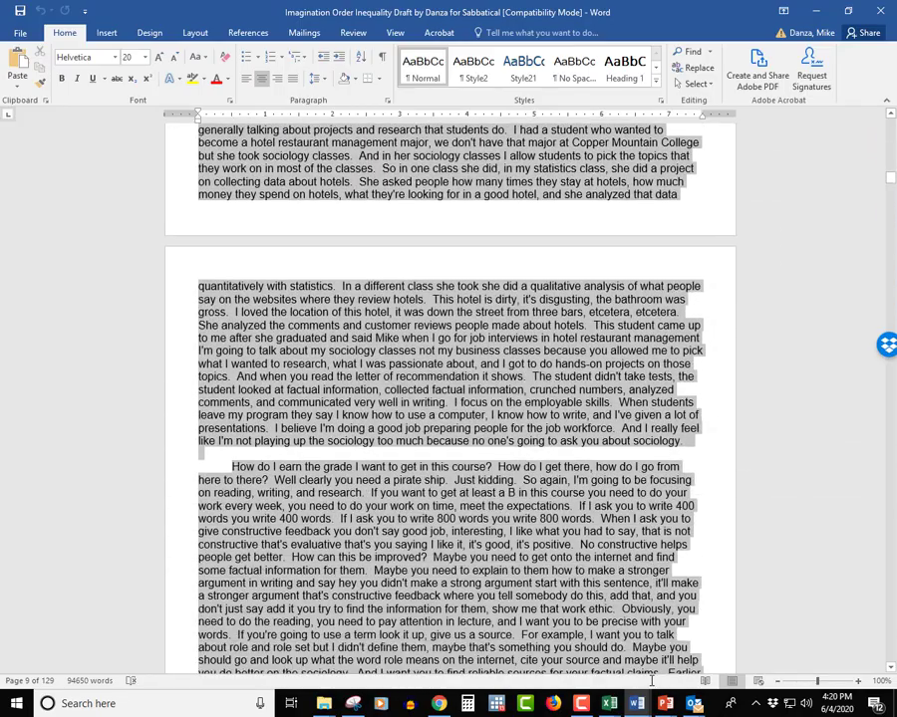
scroll(down, 3)
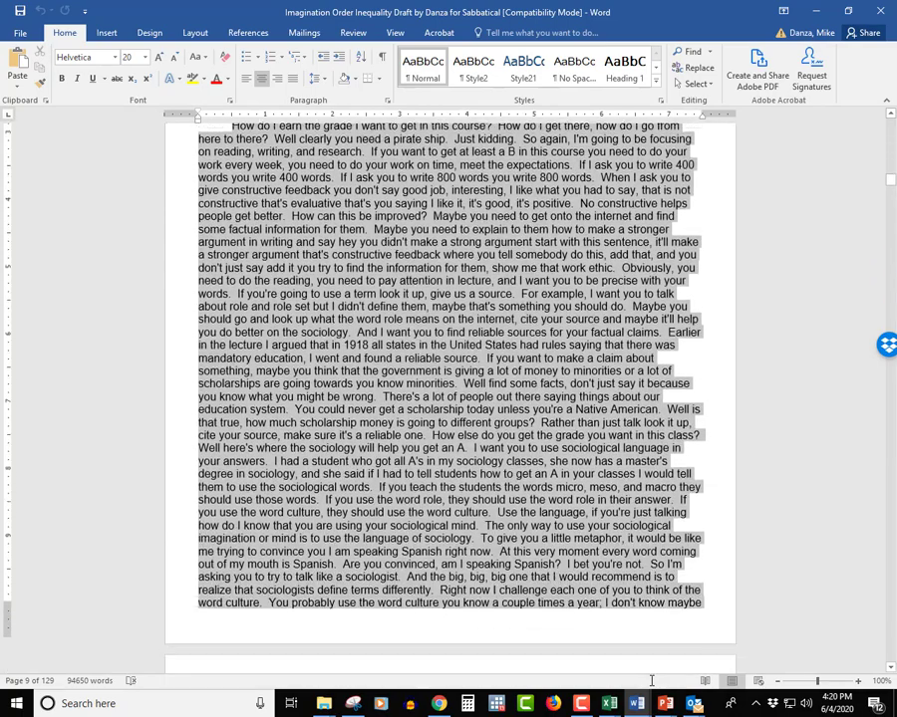
scroll(down, 3)
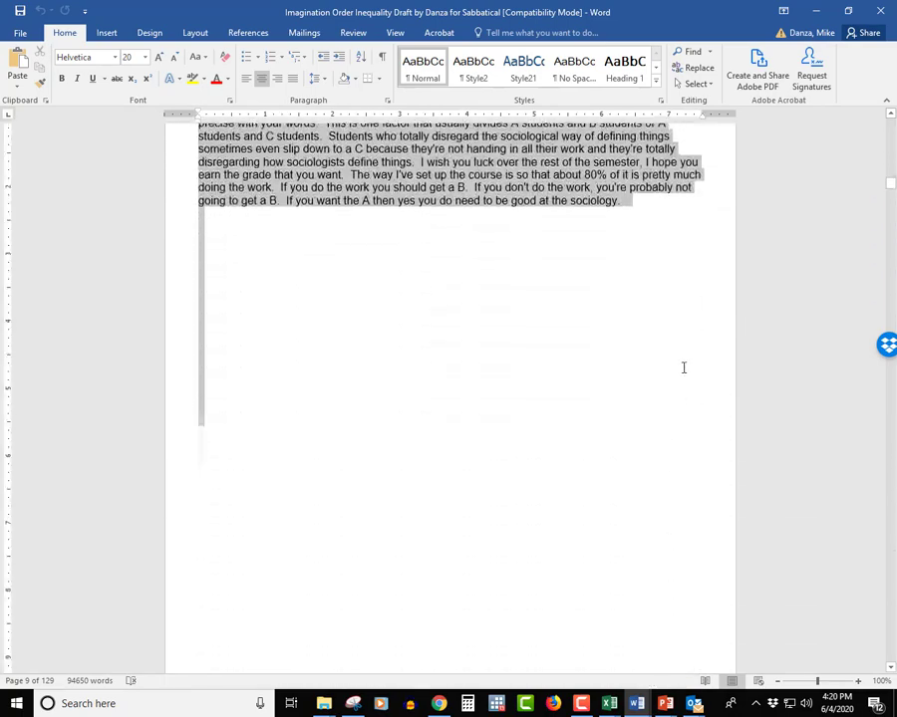
right_click(548, 174)
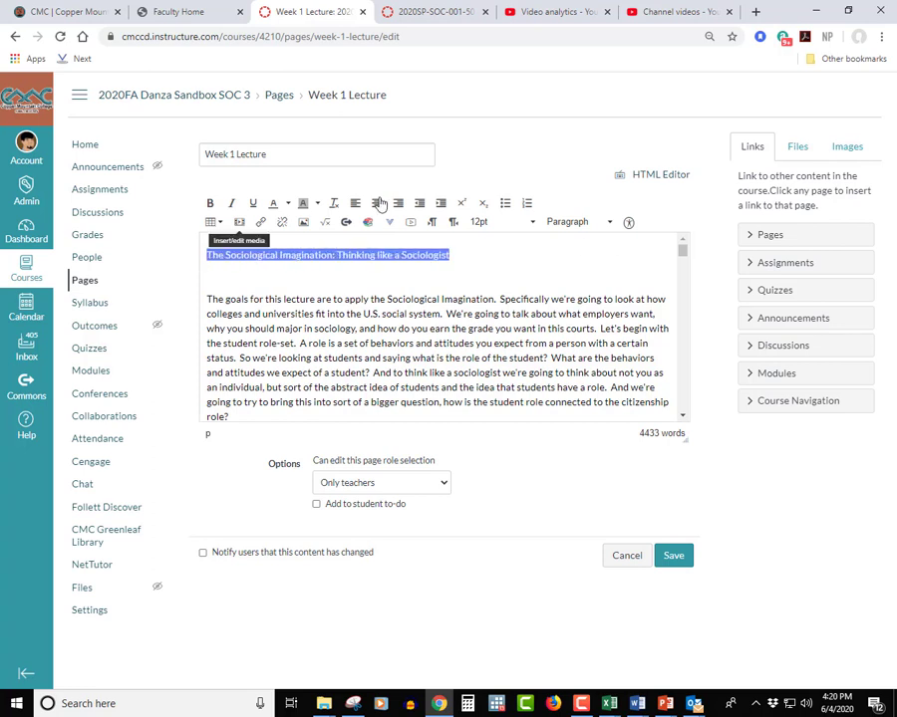
mouse_move(613, 226)
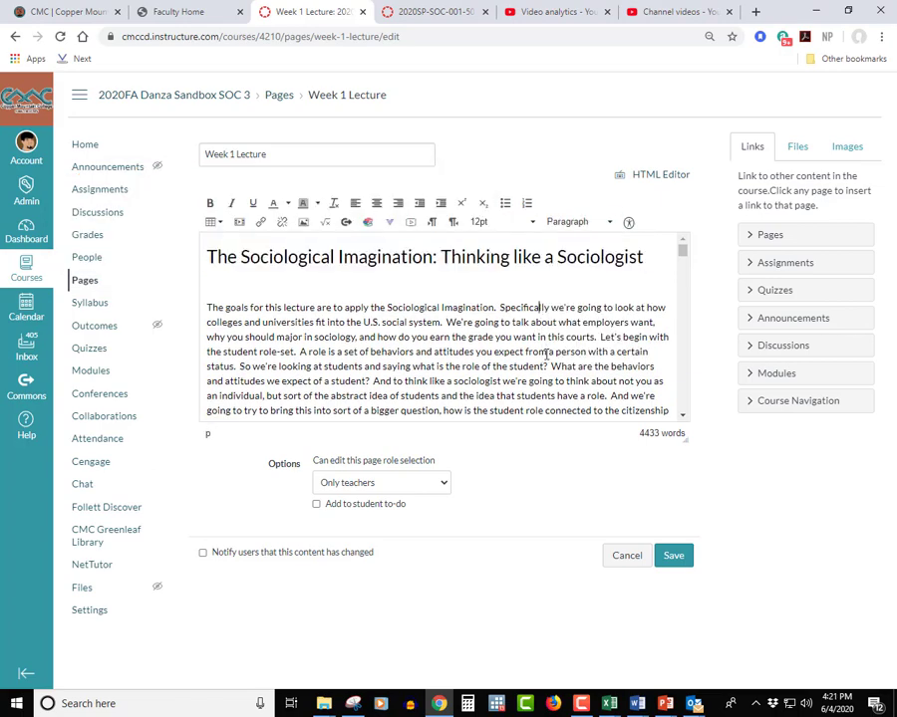
Make the 'Why should I major in sociology?' title line a heading
scroll(down, 3)
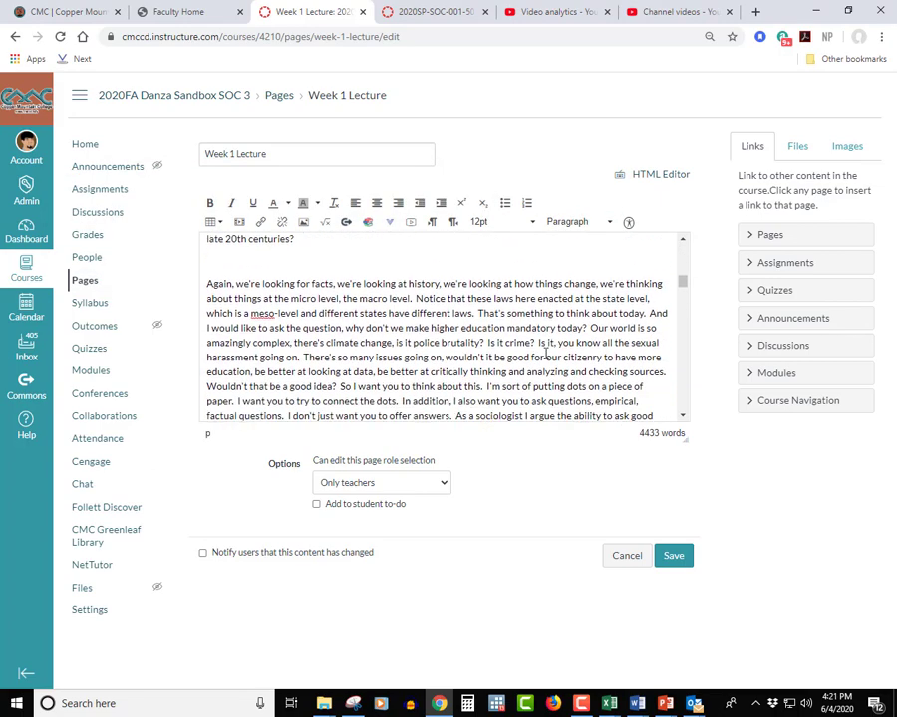
scroll(down, 3)
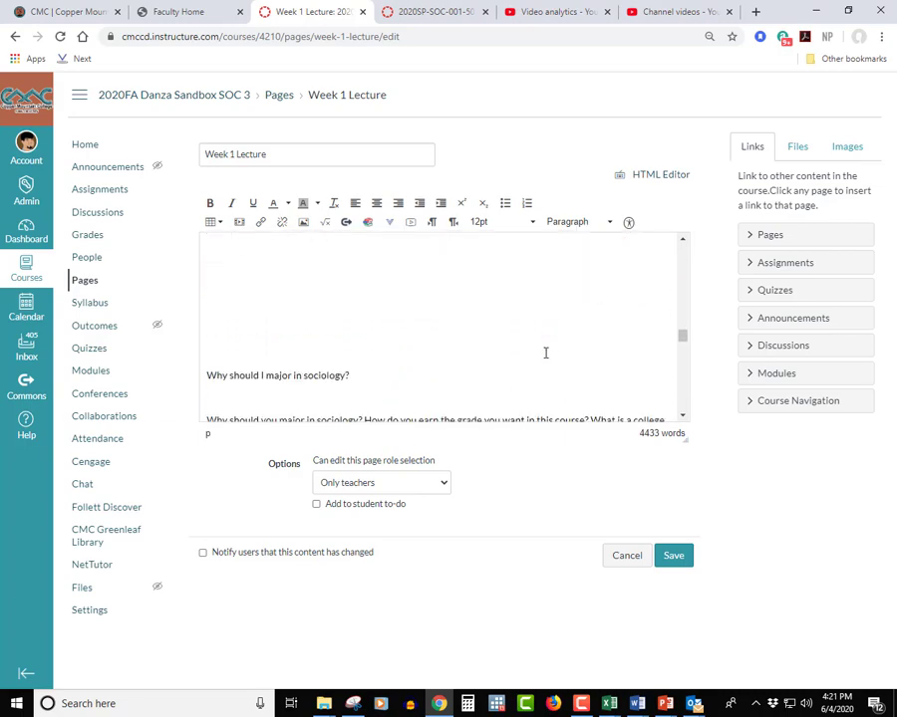
triple_click(277, 375)
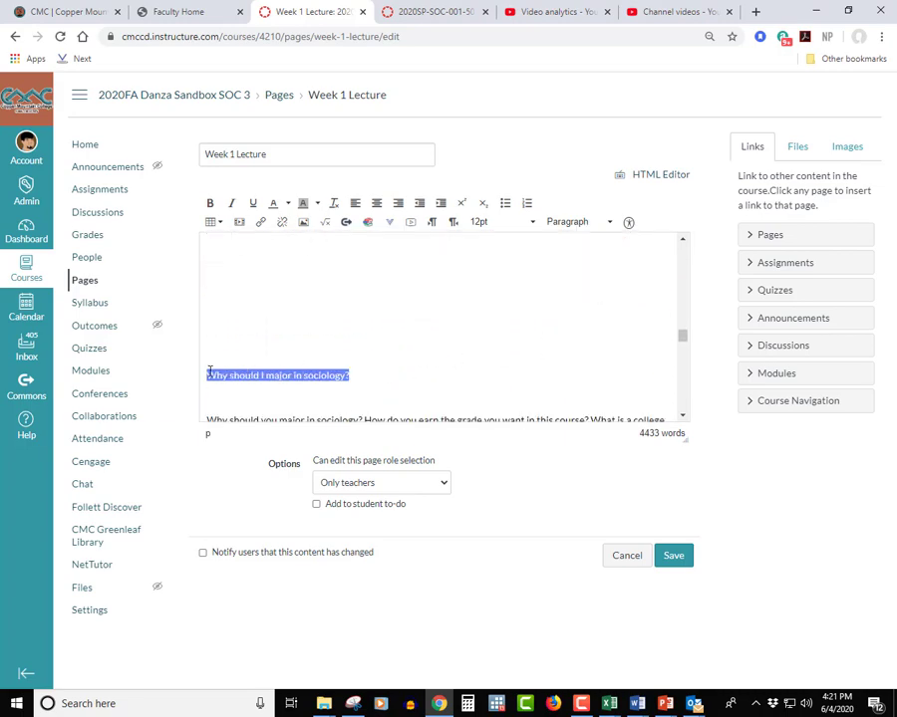
click(578, 221)
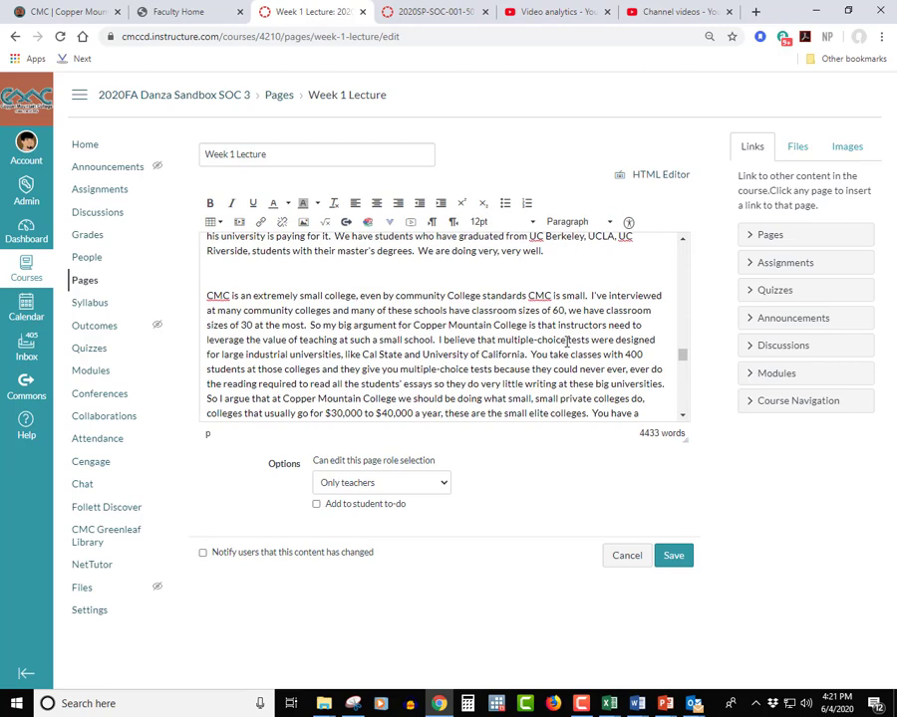
Save the Week 1 Lecture page and review its heading and lecture text
click(673, 555)
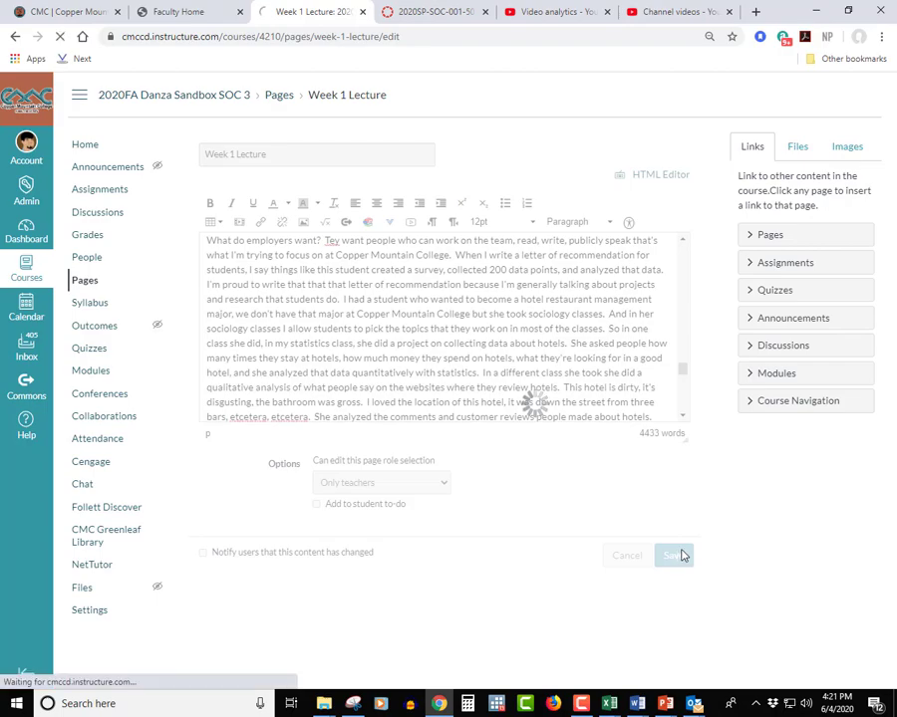
click(673, 555)
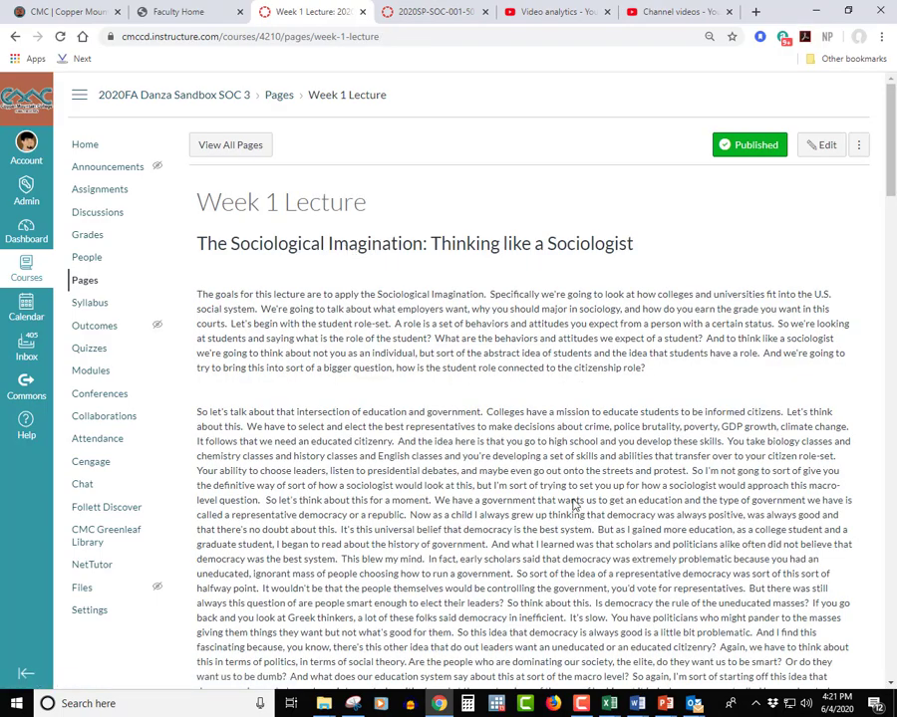
scroll(down, 3)
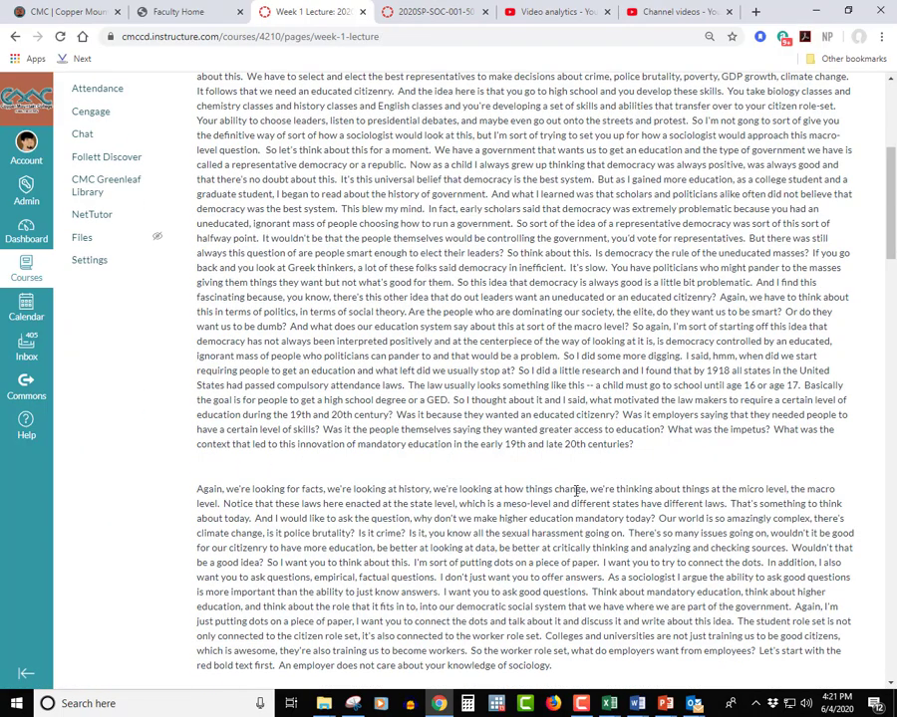
scroll(down, 3)
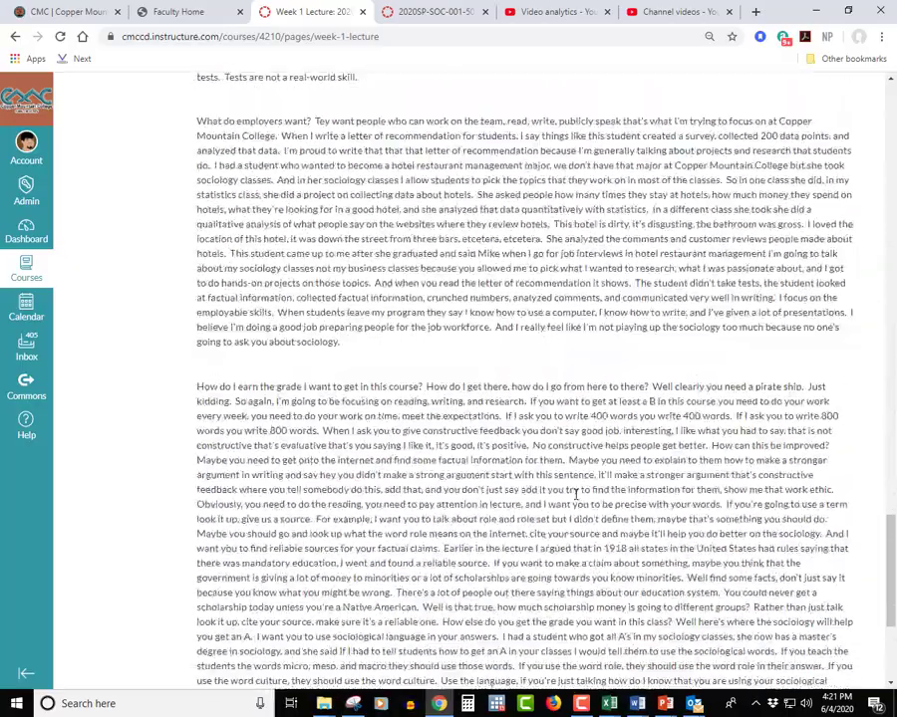
scroll(up, 3)
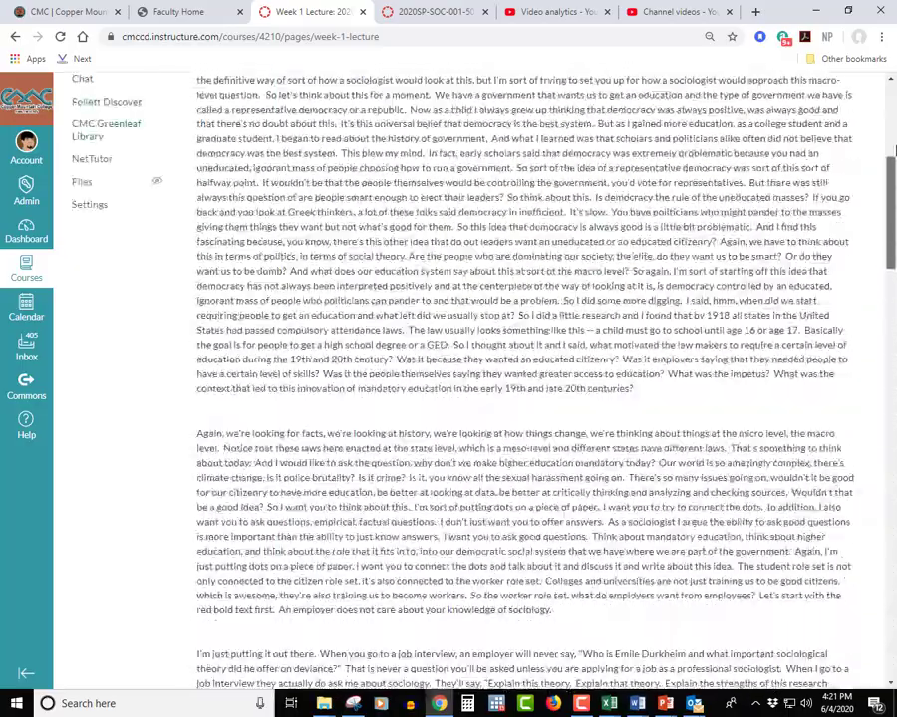
scroll(up, 3)
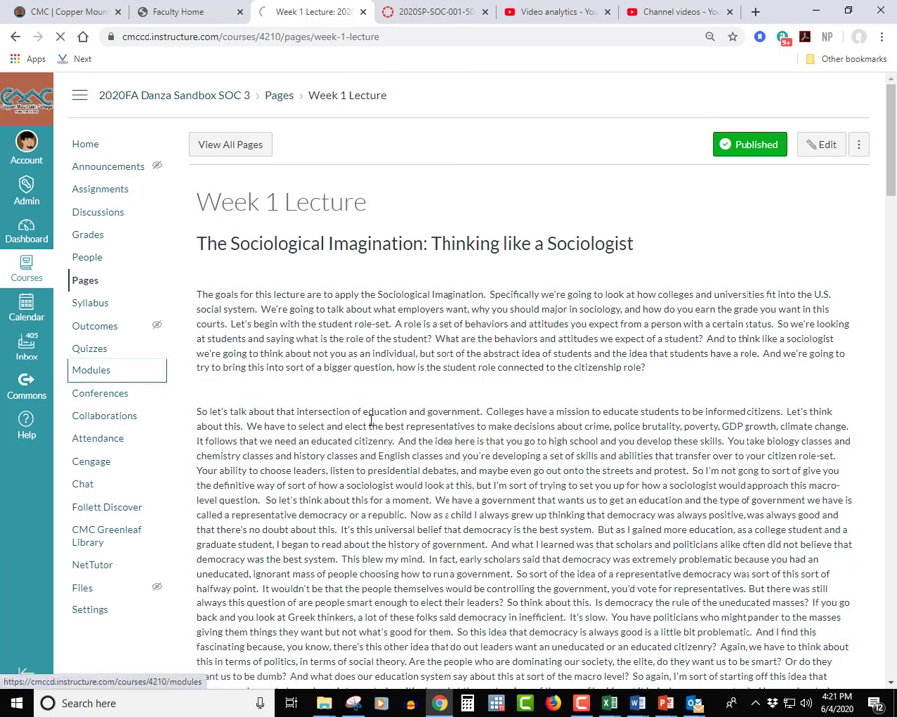
Return to the Modules list to view Week 1 Lecture among the Week 1 Module items
click(90, 370)
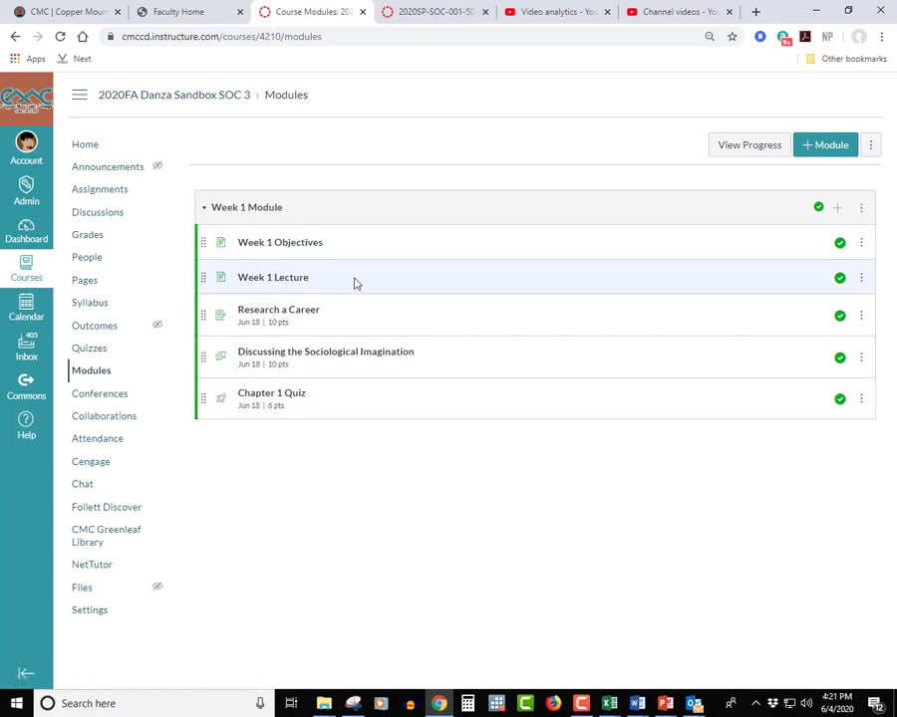
mouse_move(299, 358)
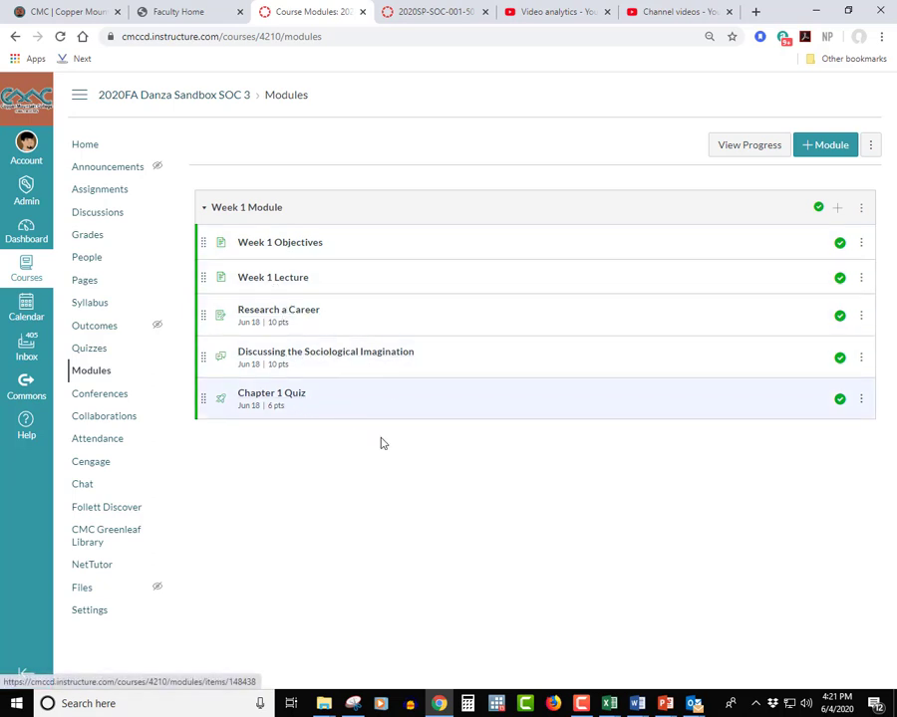
mouse_move(473, 468)
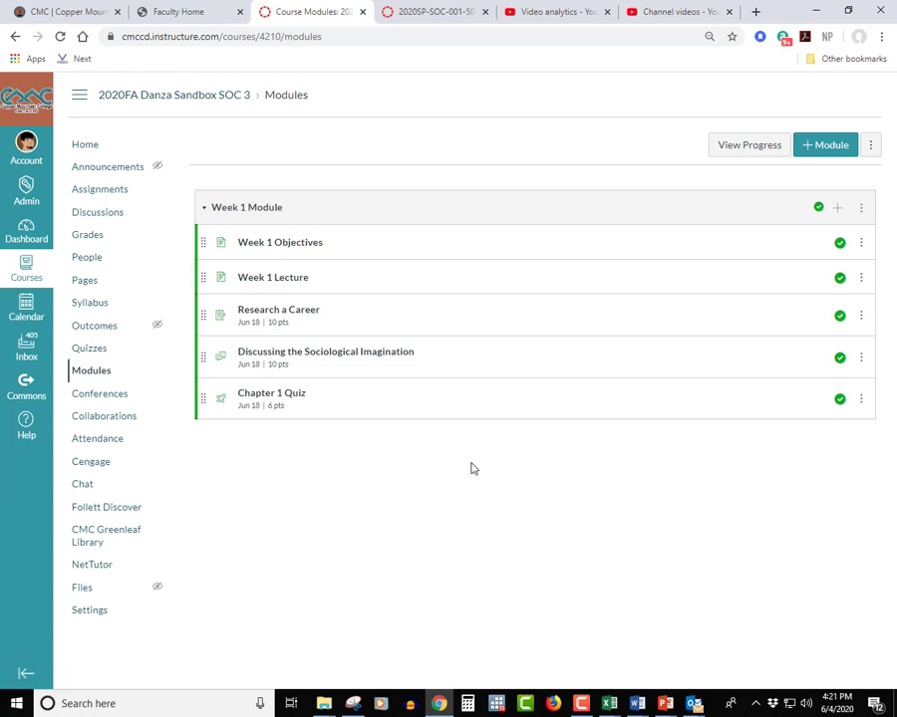
mouse_move(498, 474)
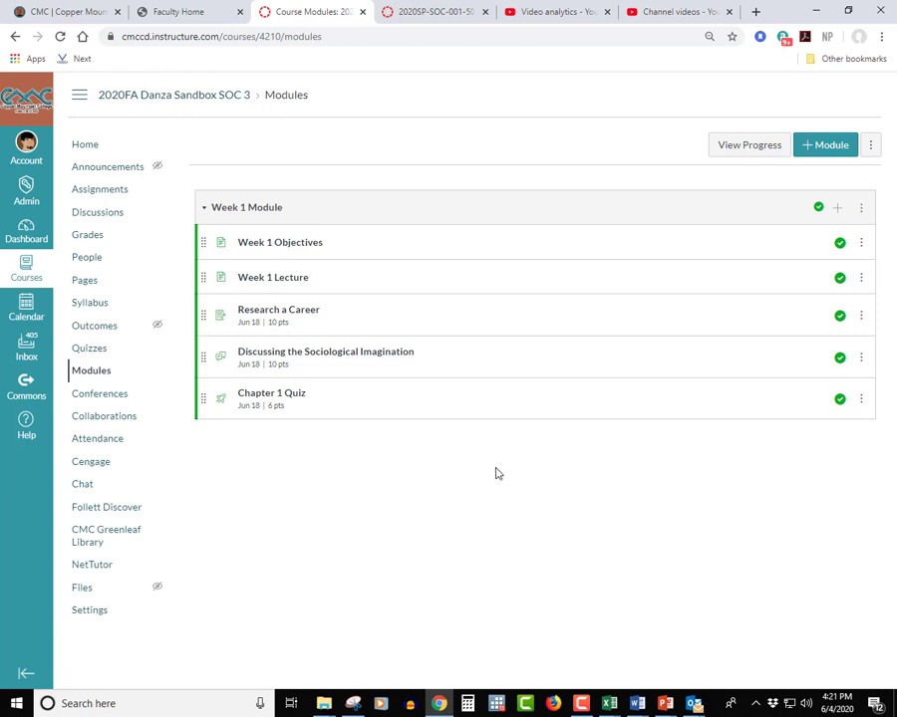